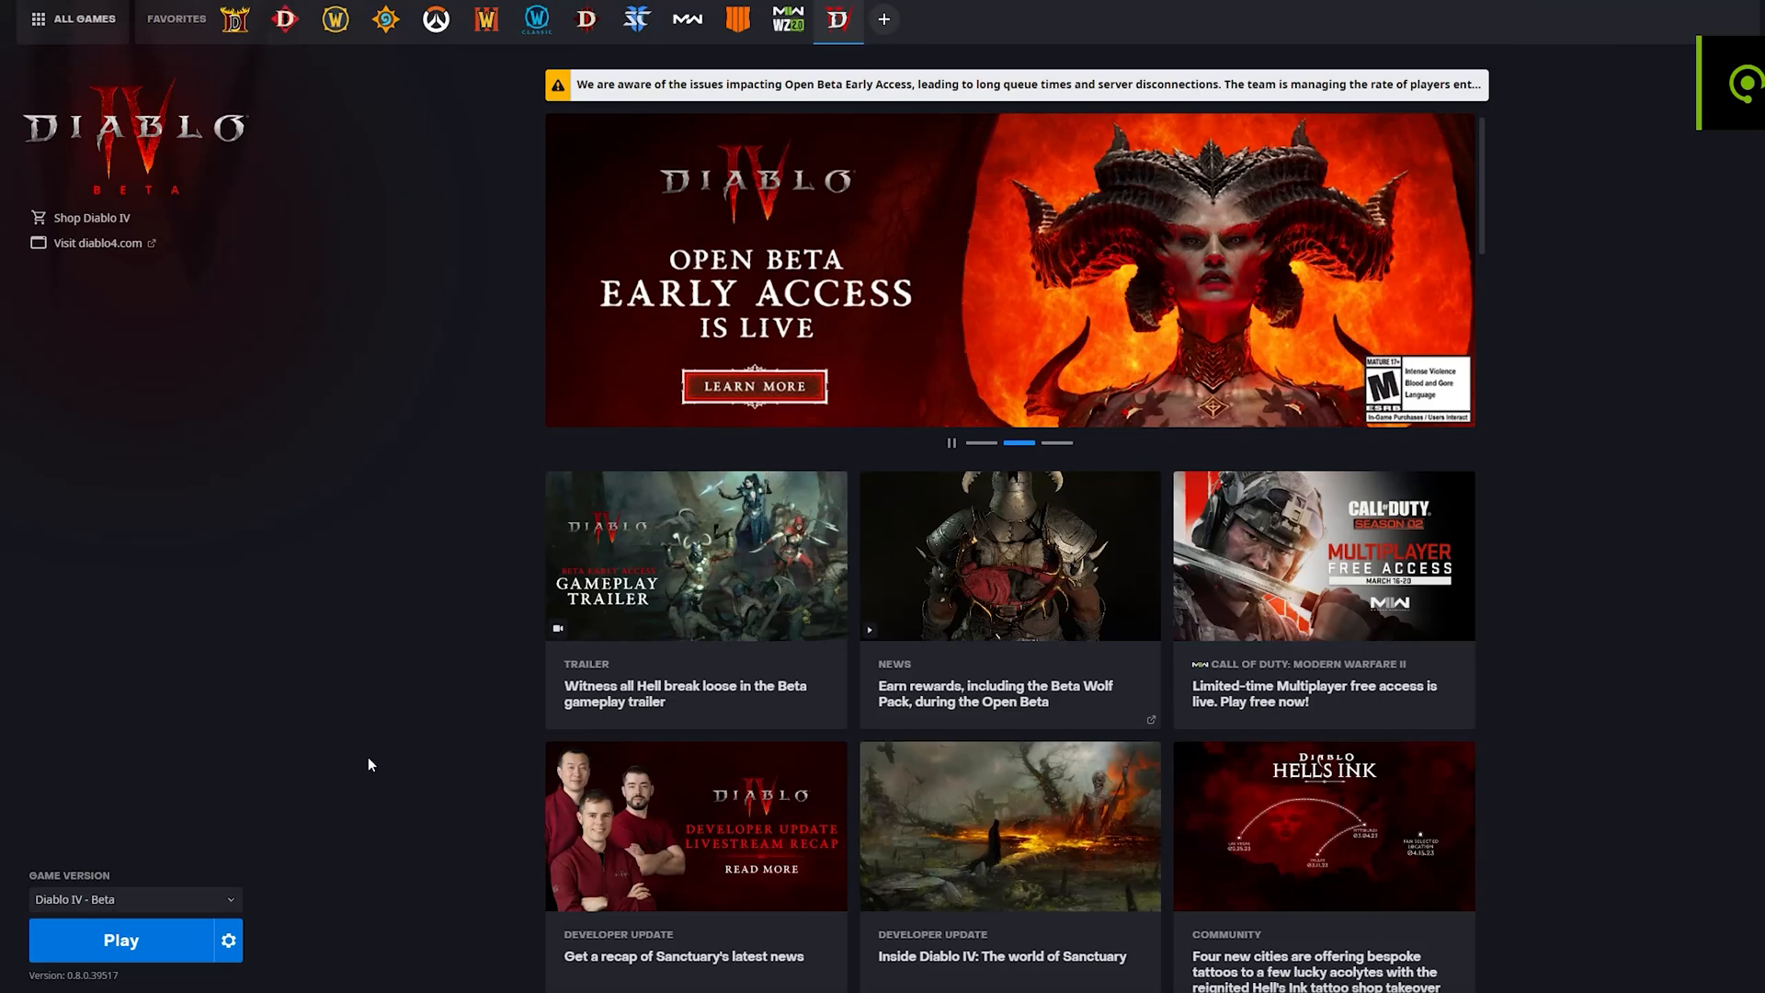
Launch Diablo IV, dismiss the login error, then go to the G703 LIGHTSPEED mouse's macro list
{"action": "left_click", "coordinate": [119, 938]}
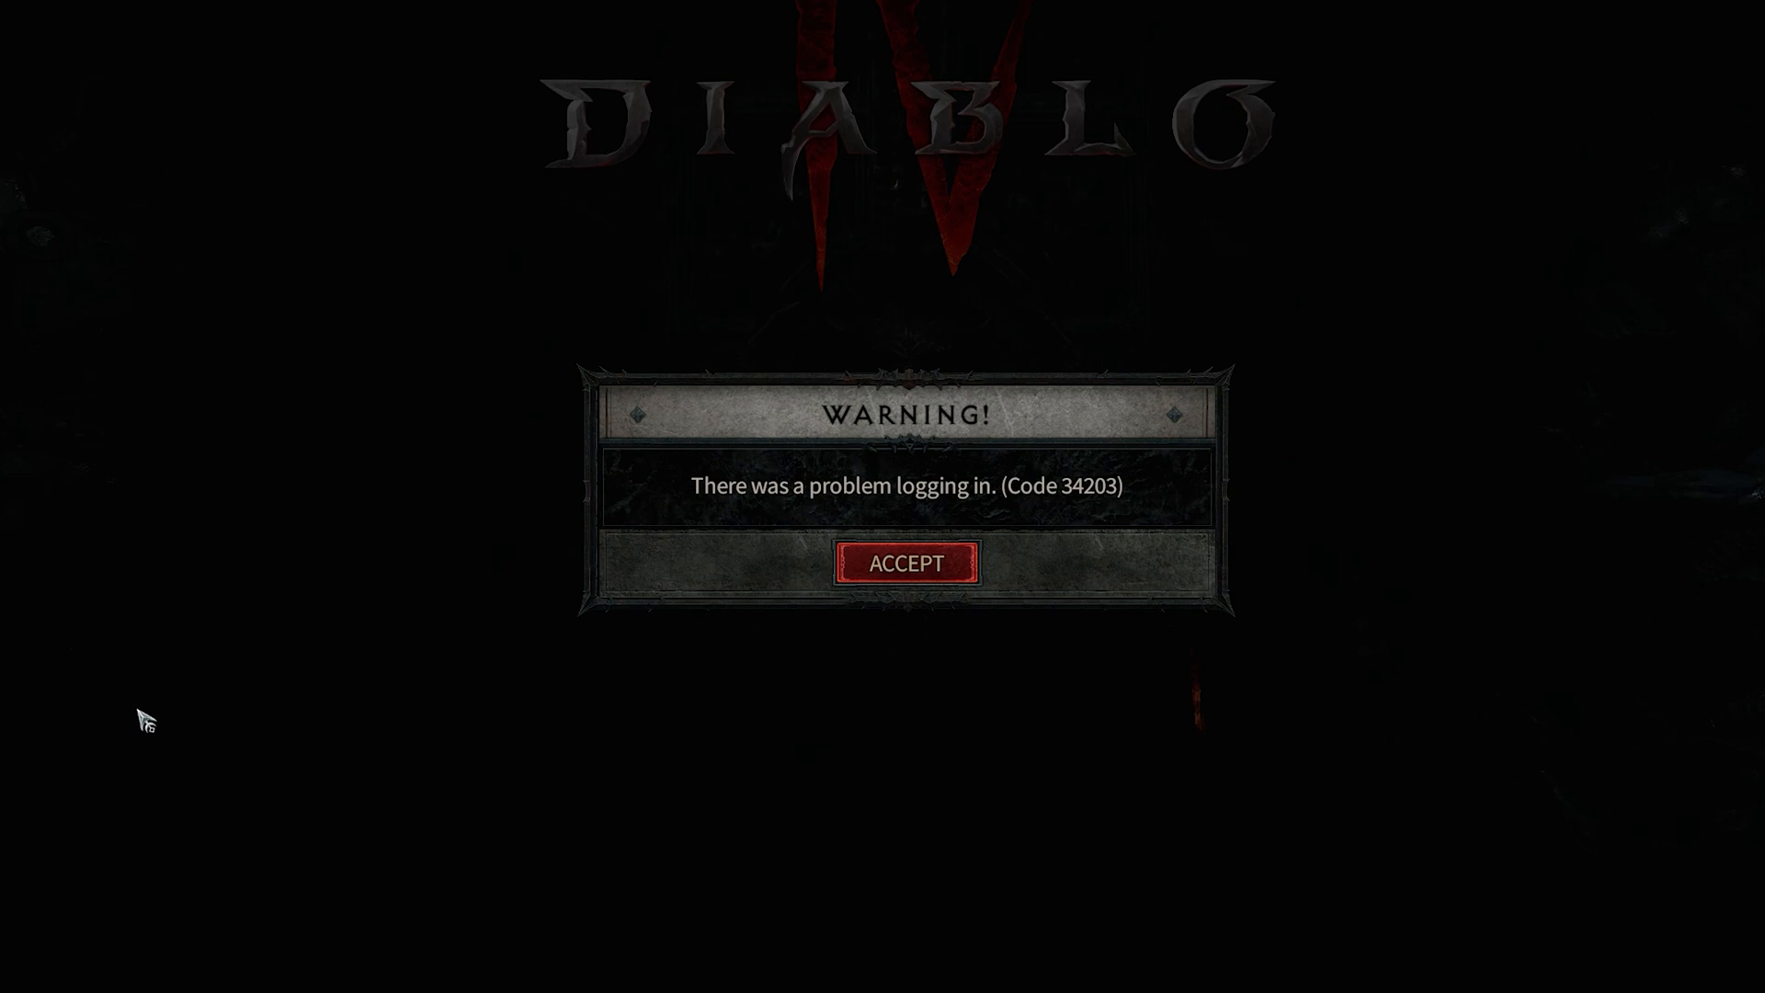
{"action": "left_click", "coordinate": [903, 562]}
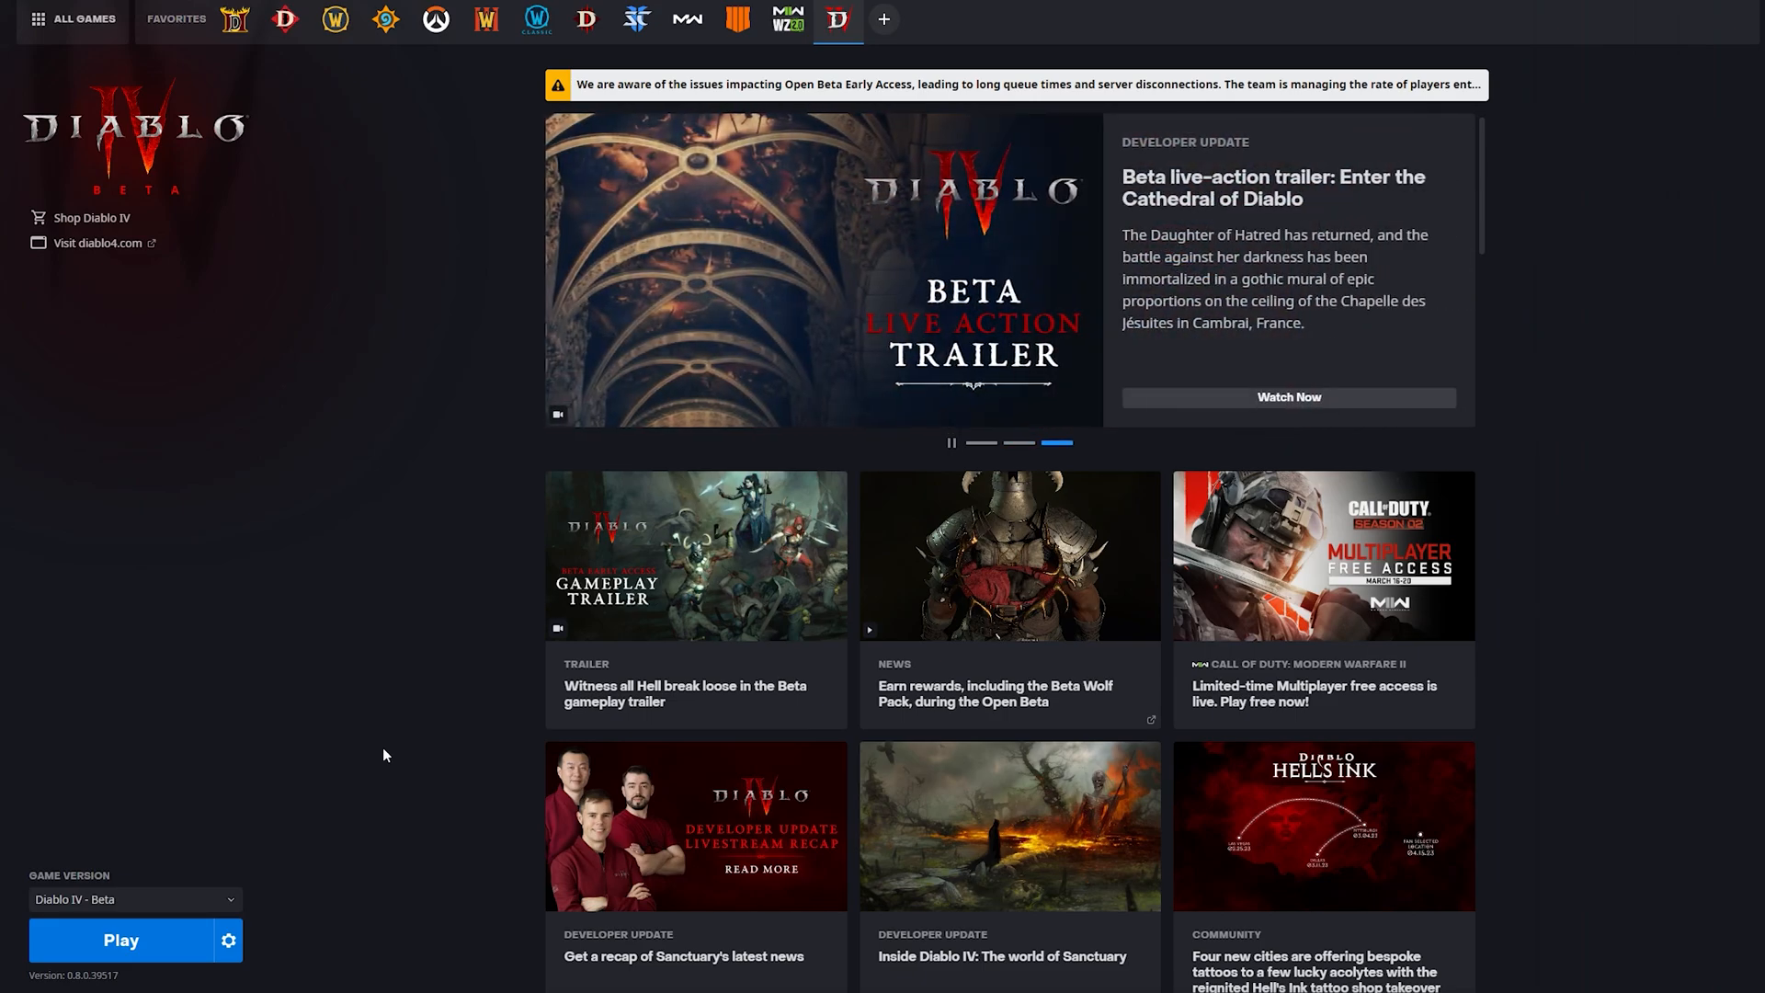
{"action": "mouse_move", "coordinate": [377, 818]}
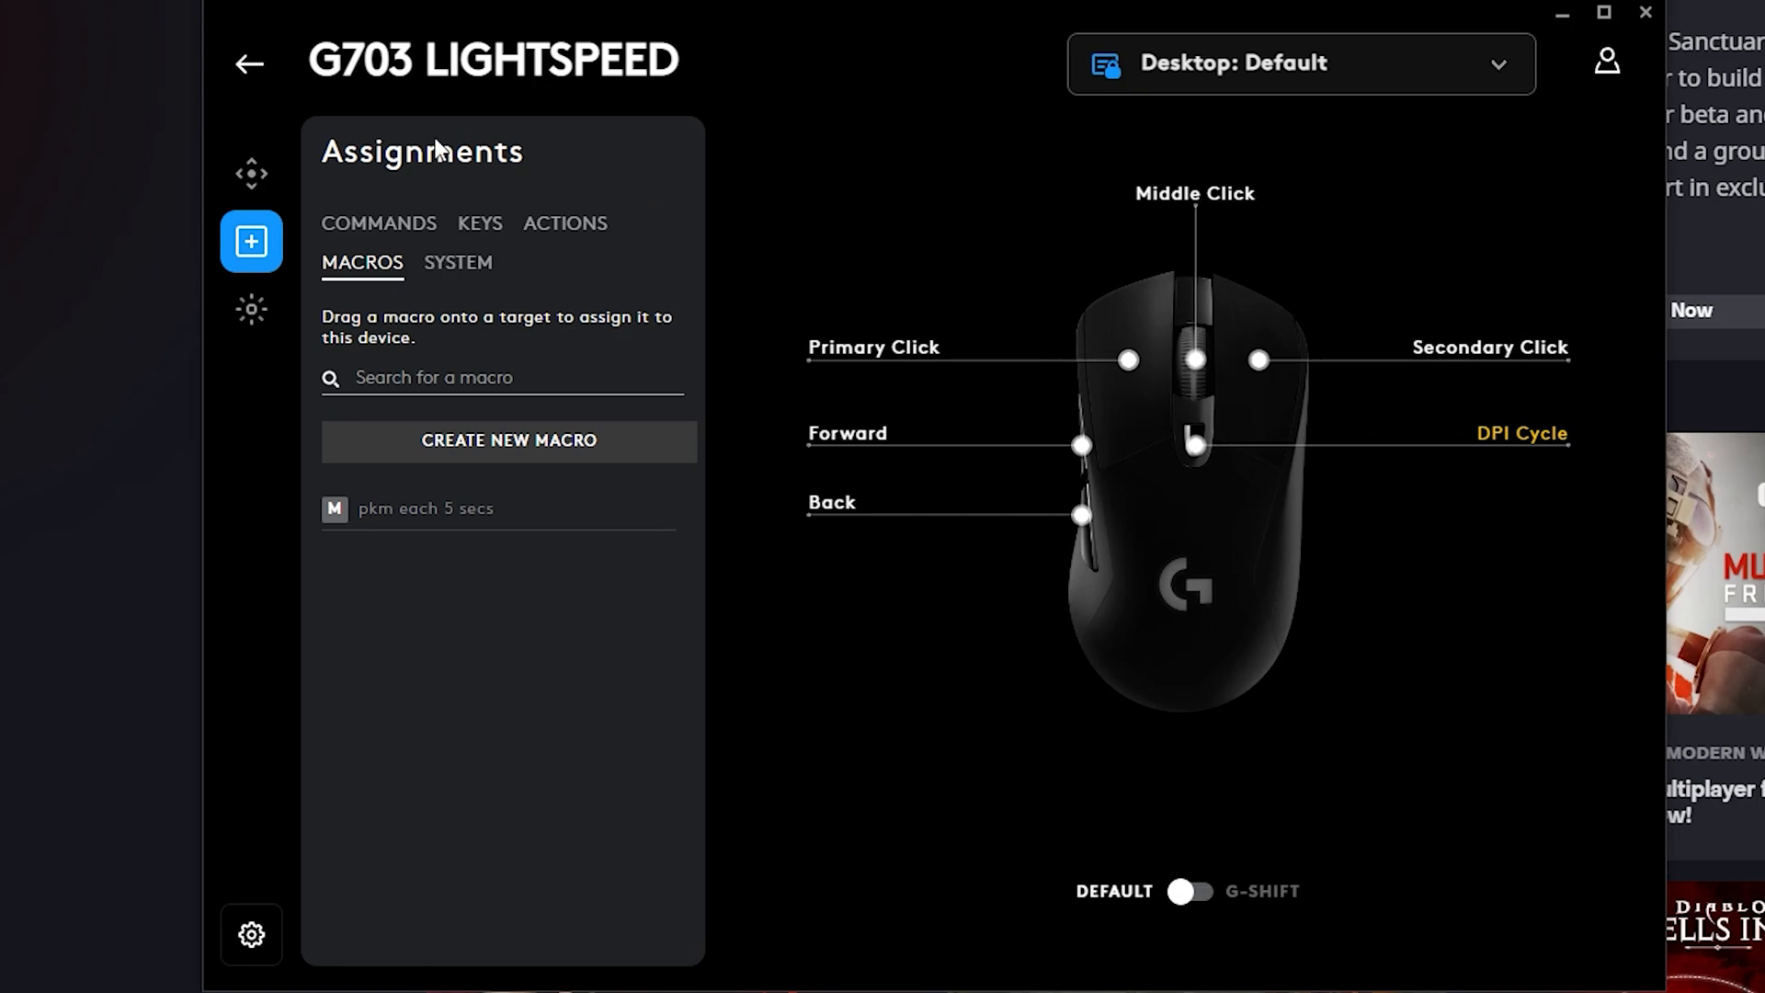
{"action": "left_click", "coordinate": [250, 64]}
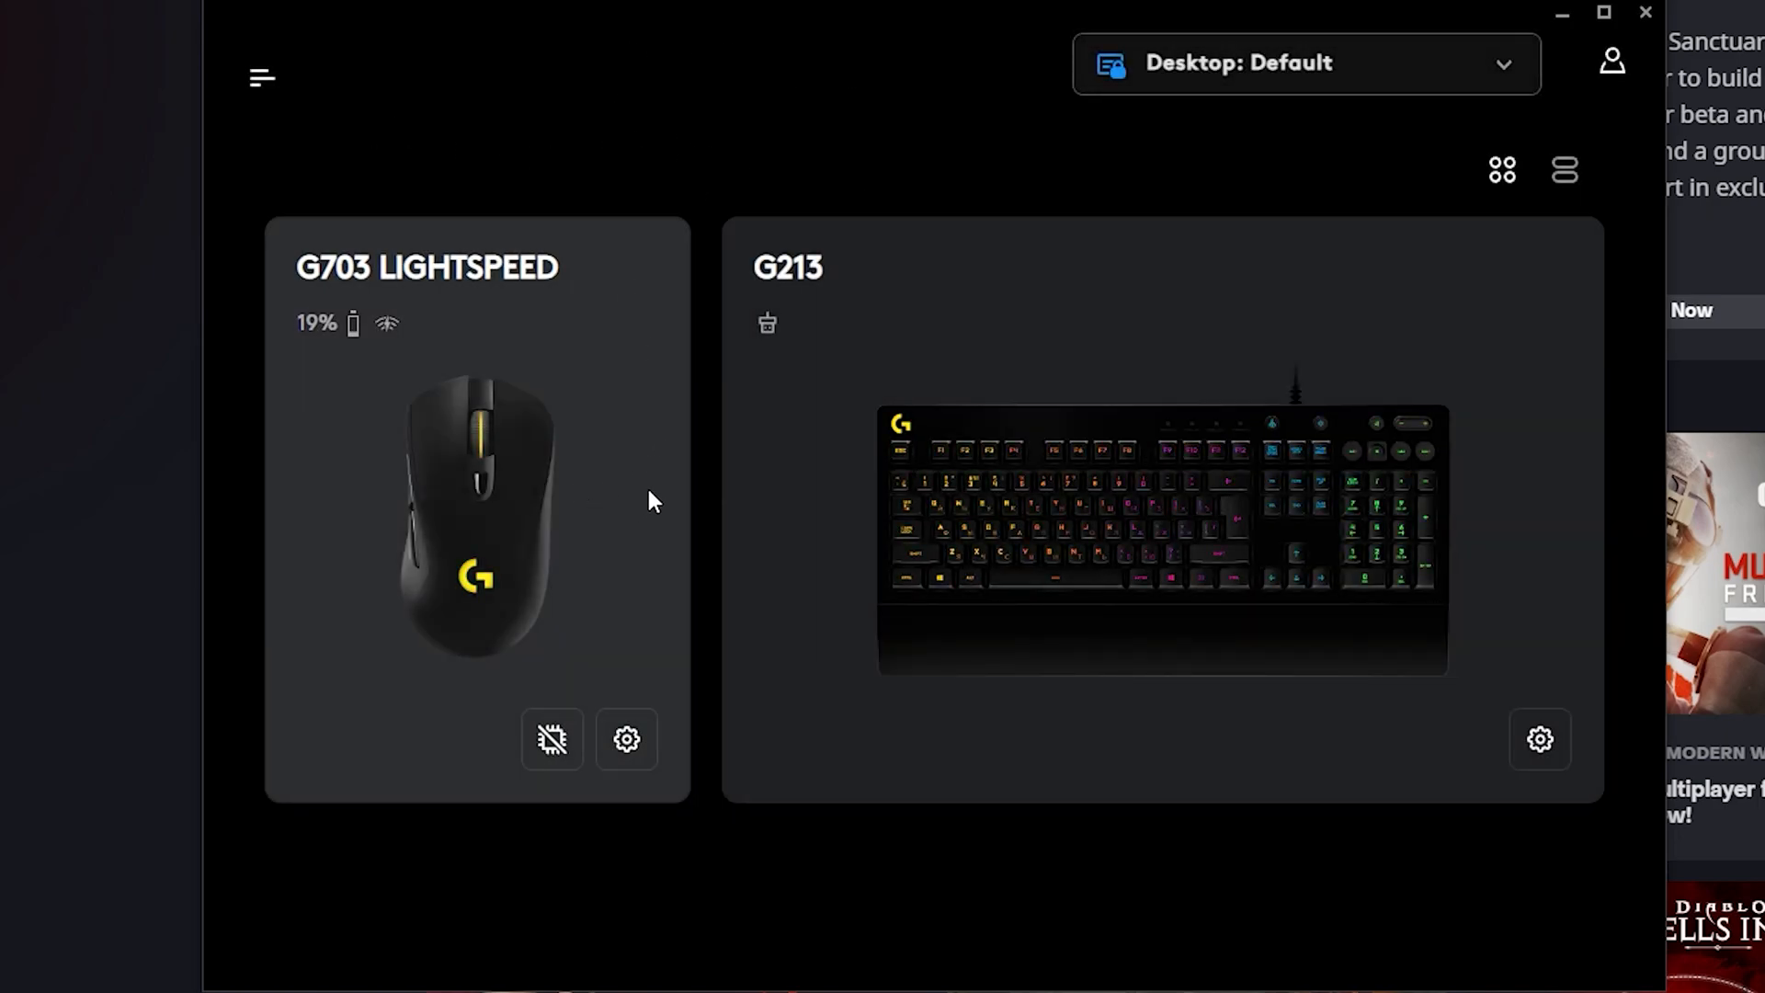
{"action": "left_click", "coordinate": [626, 739]}
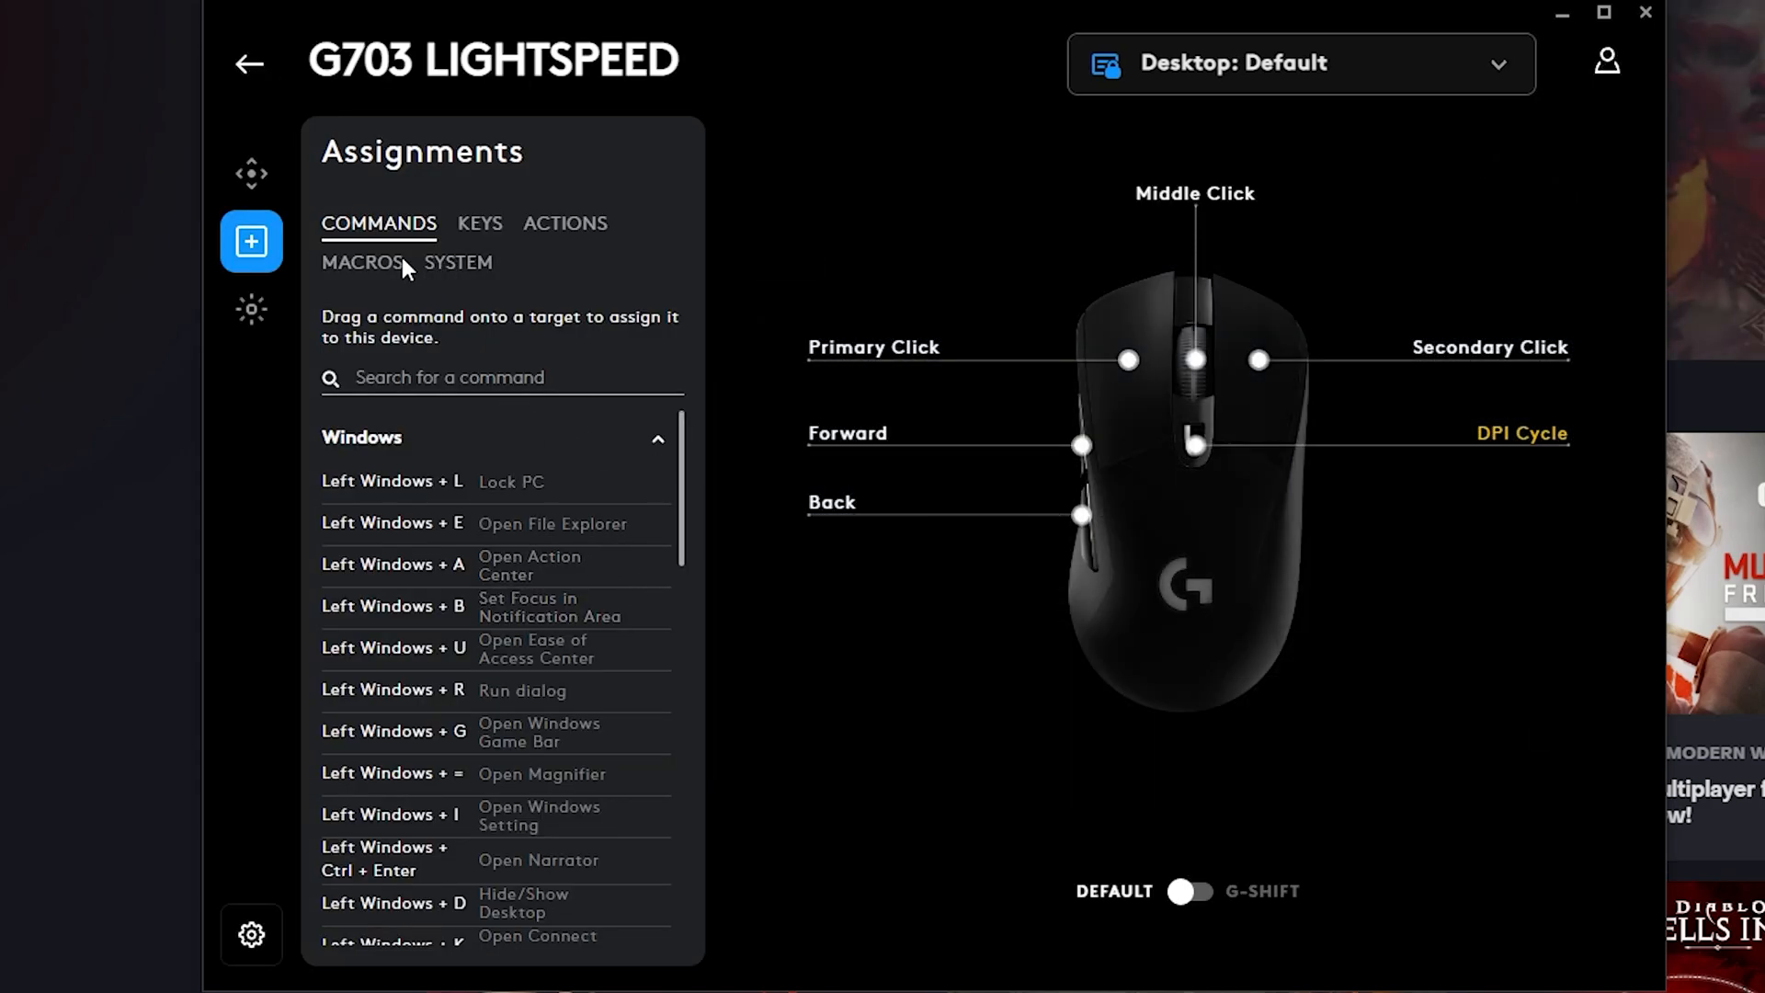
{"action": "left_click", "coordinate": [363, 262]}
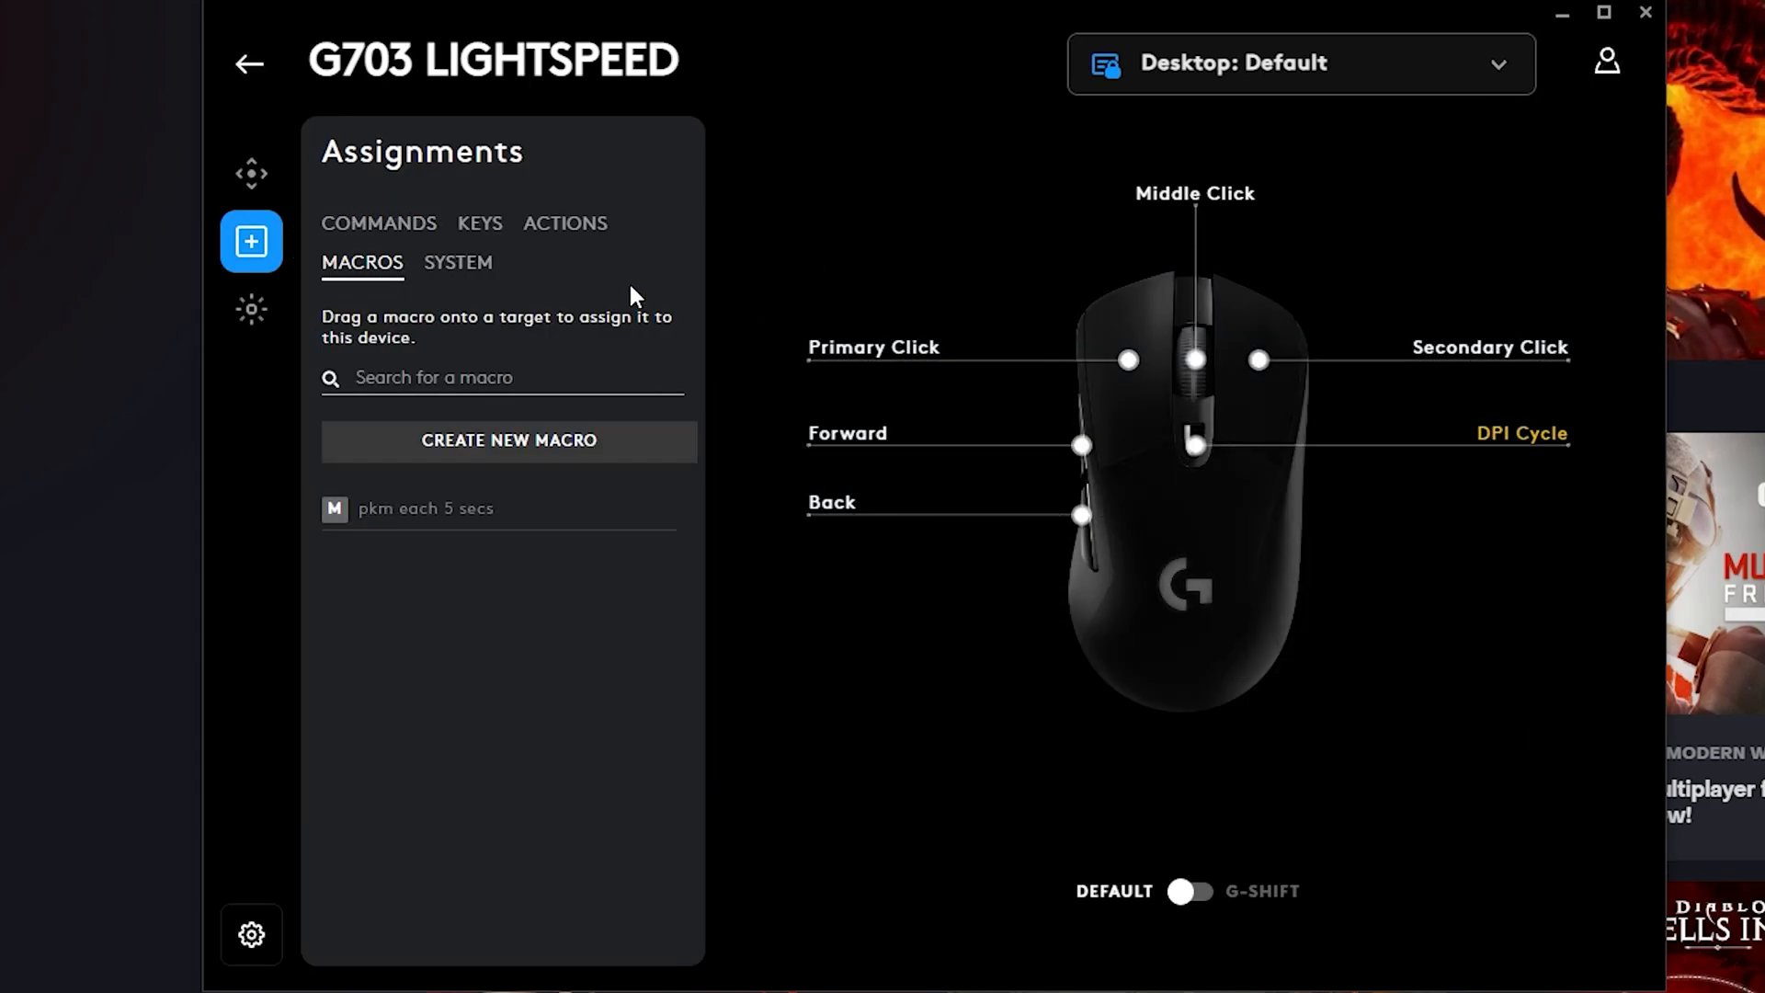
{"action": "mouse_move", "coordinate": [470, 412]}
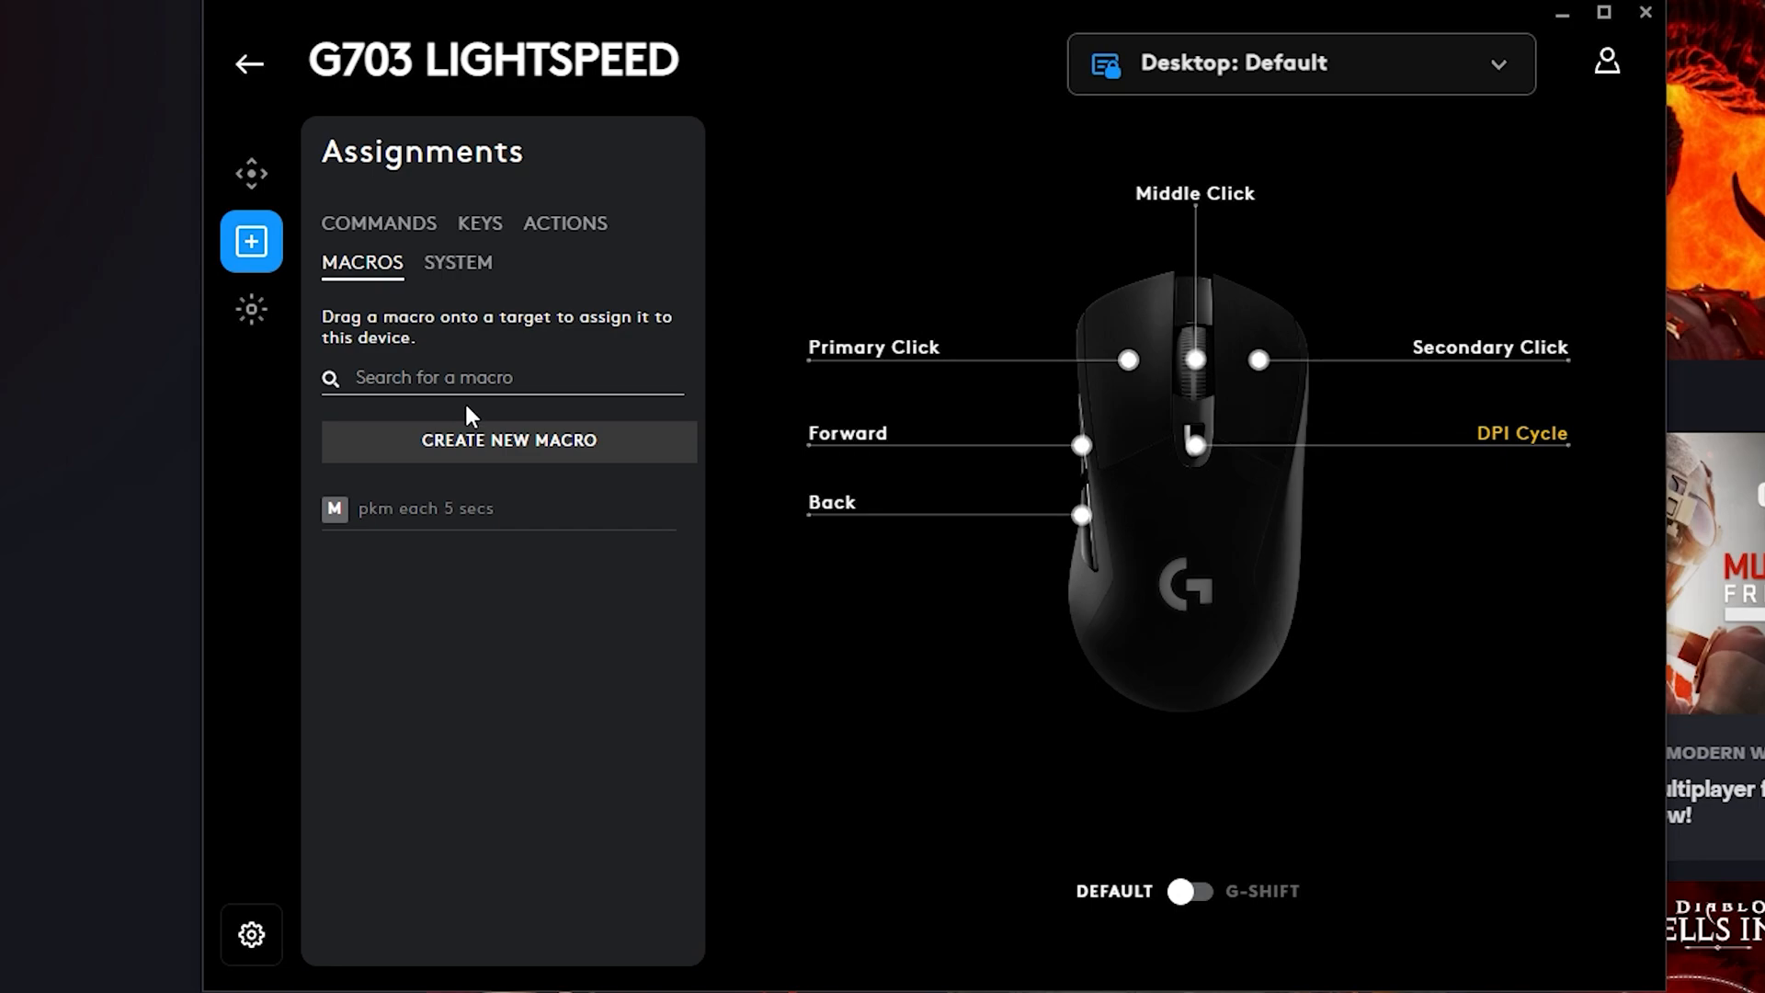
{"action": "mouse_move", "coordinate": [555, 475]}
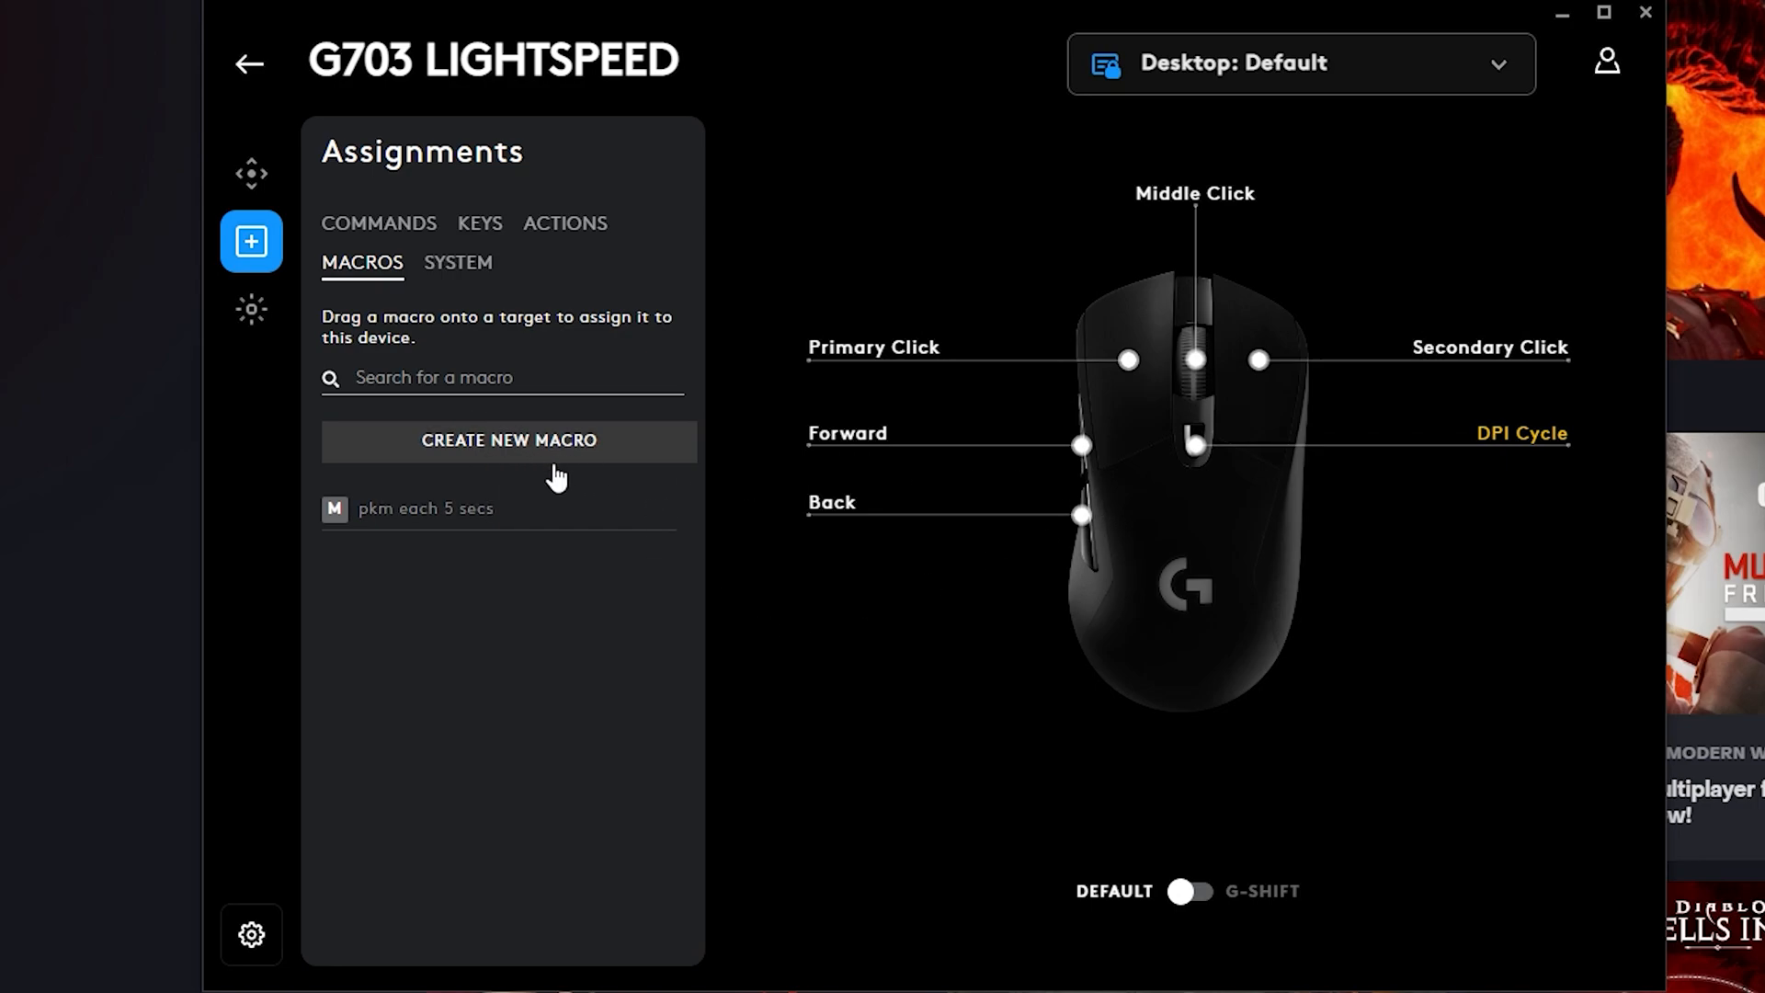
Create a new macro named 'Diablo IV Login' of the Toggle type
{"action": "left_click", "coordinate": [508, 440]}
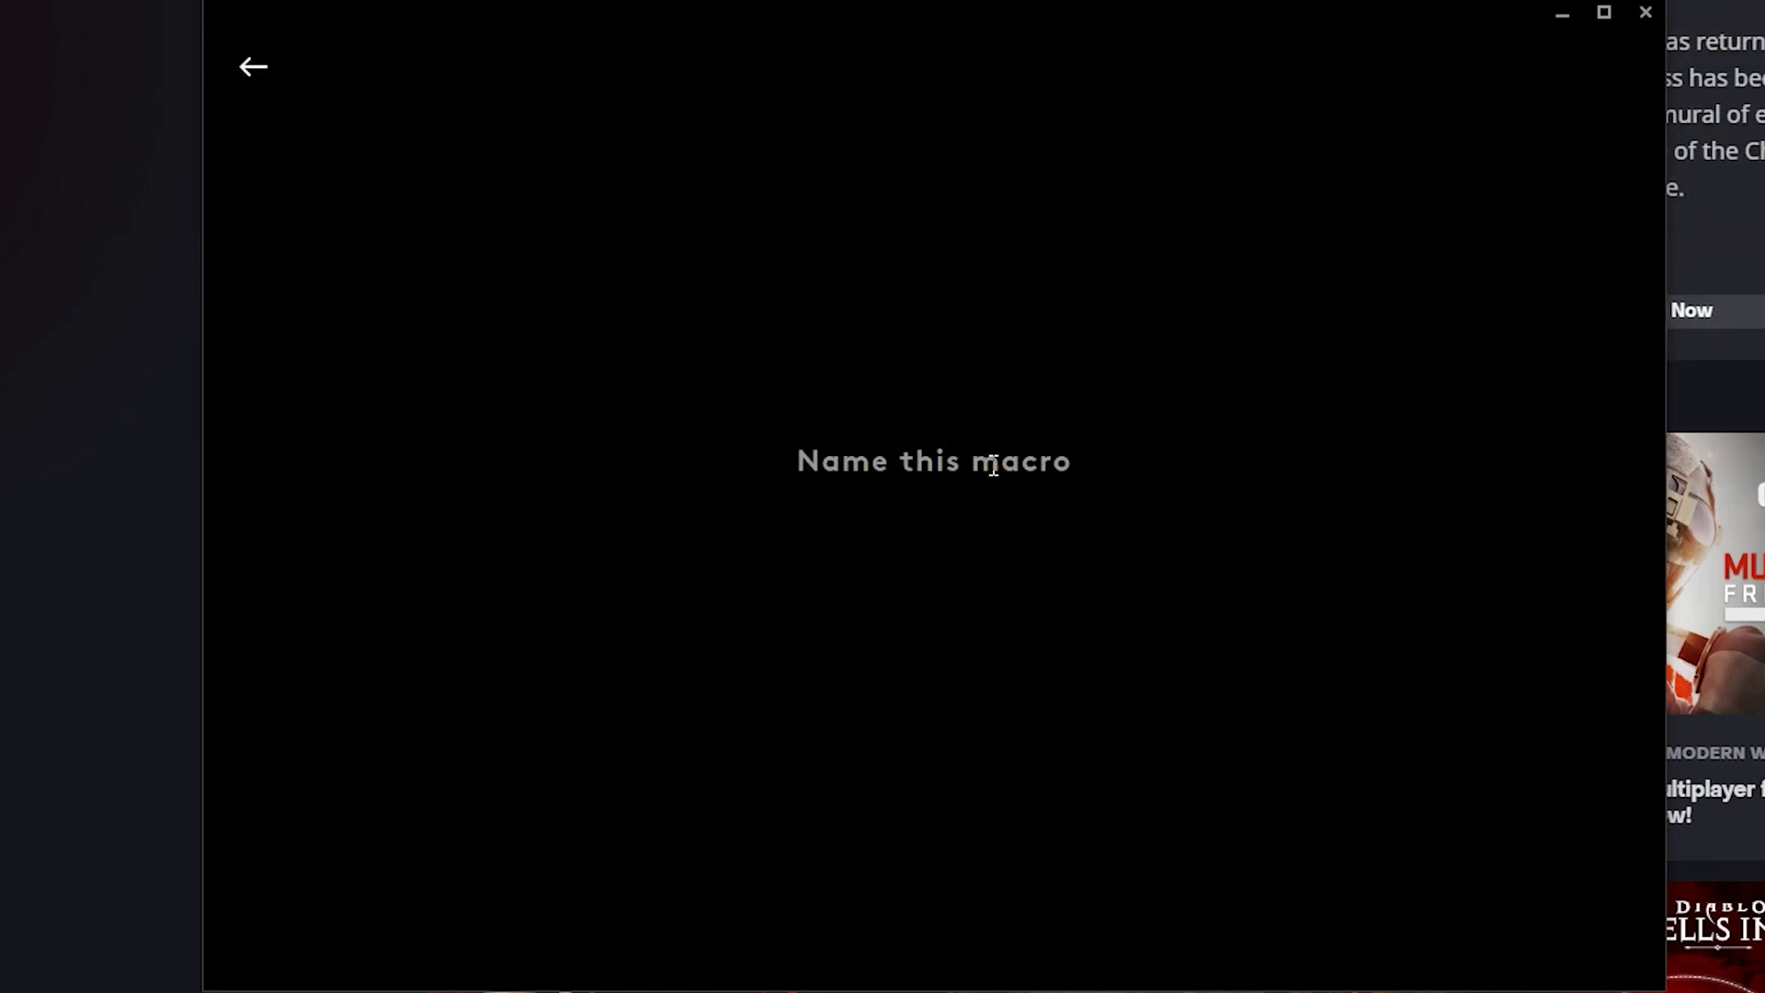
{"action": "type", "text": "Diablo"}
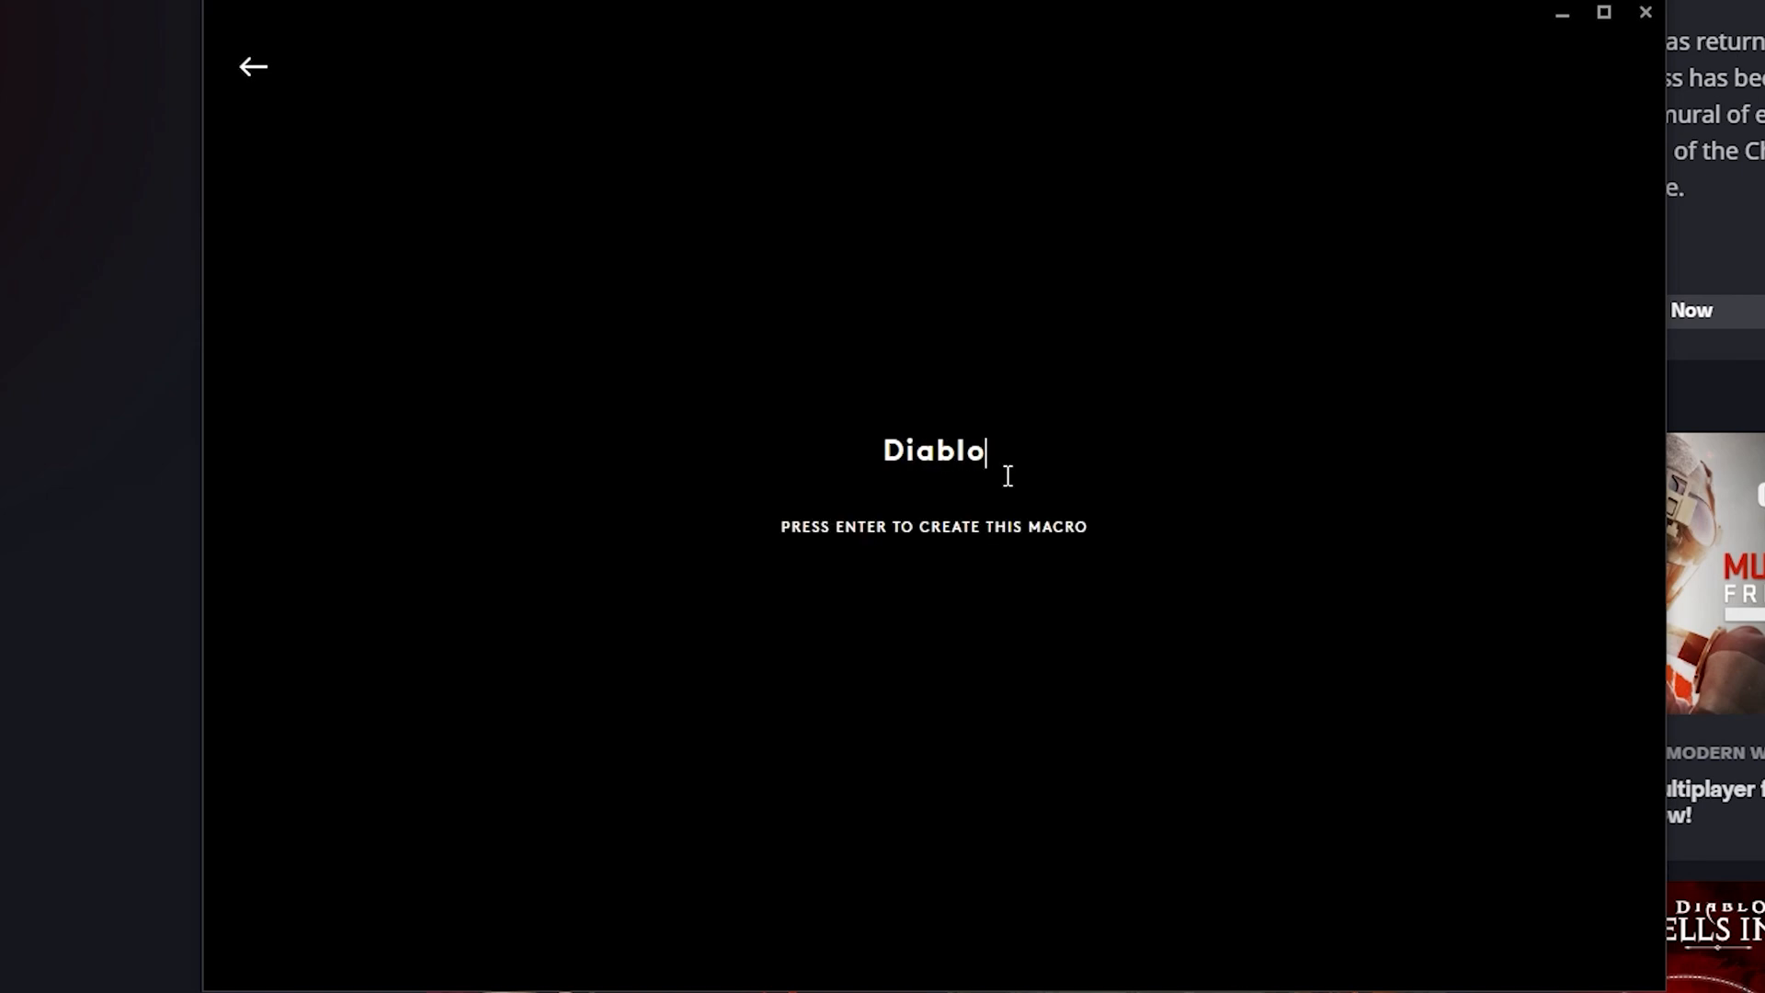
{"action": "type", "text": "IV"}
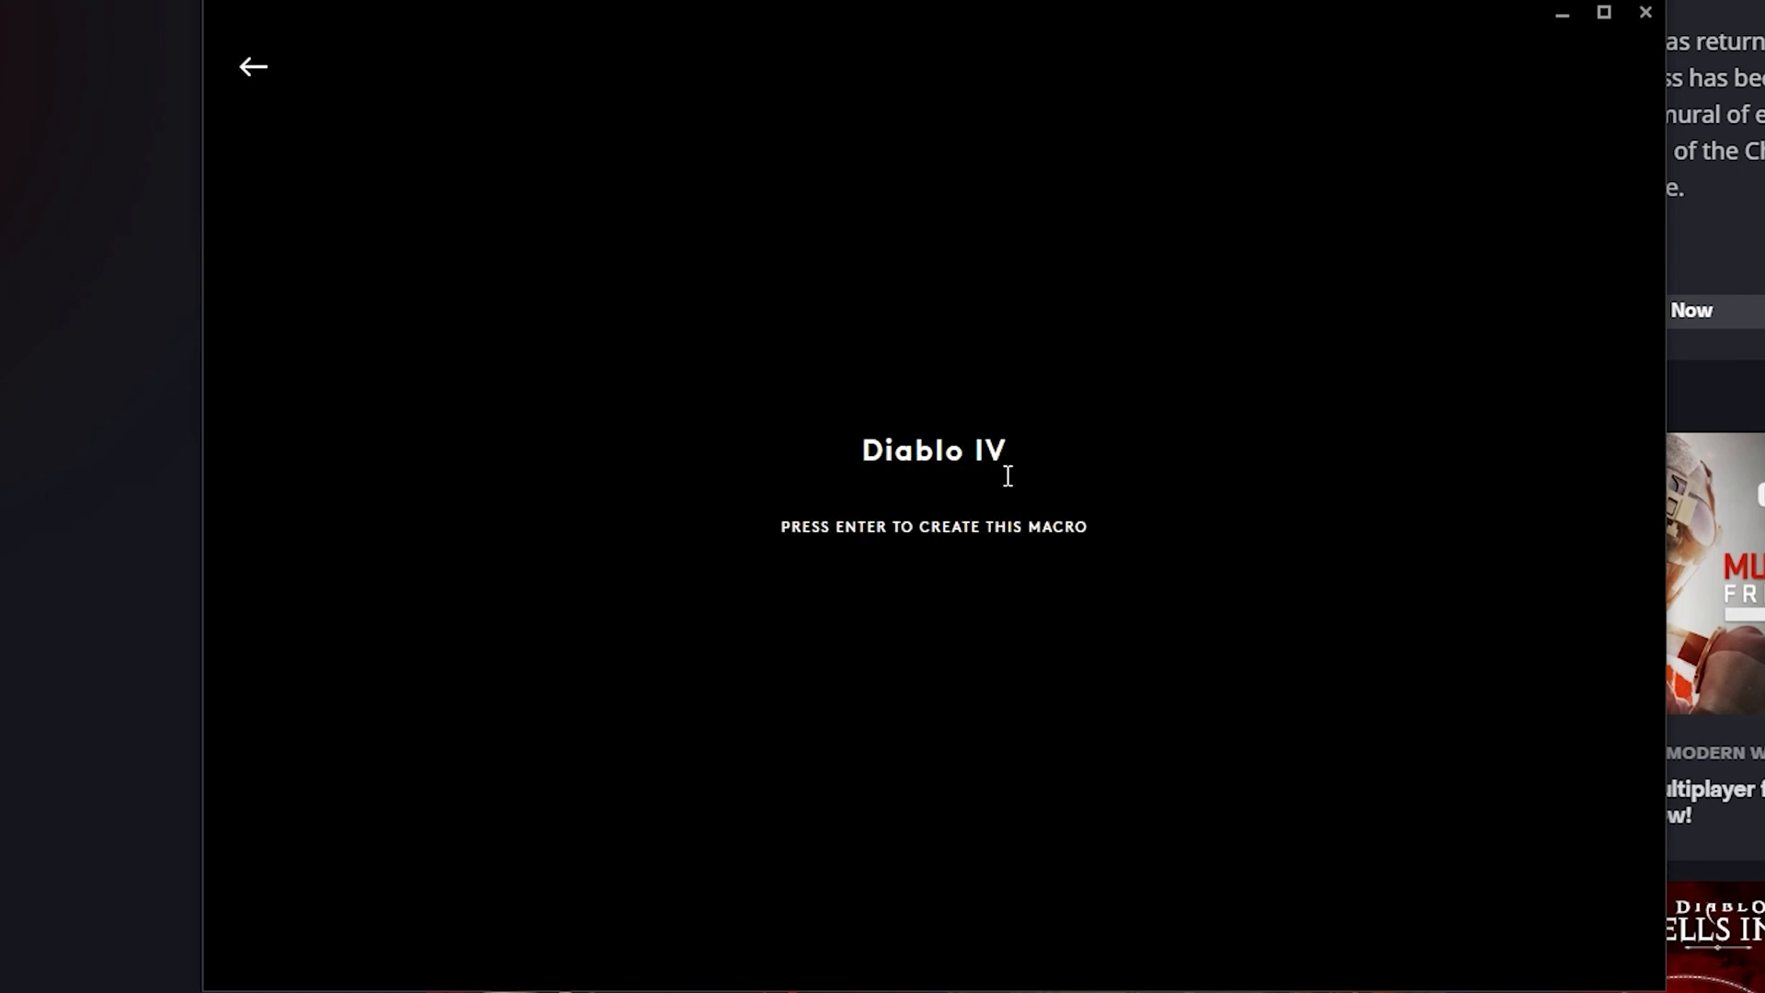
{"action": "type", "text": "Login"}
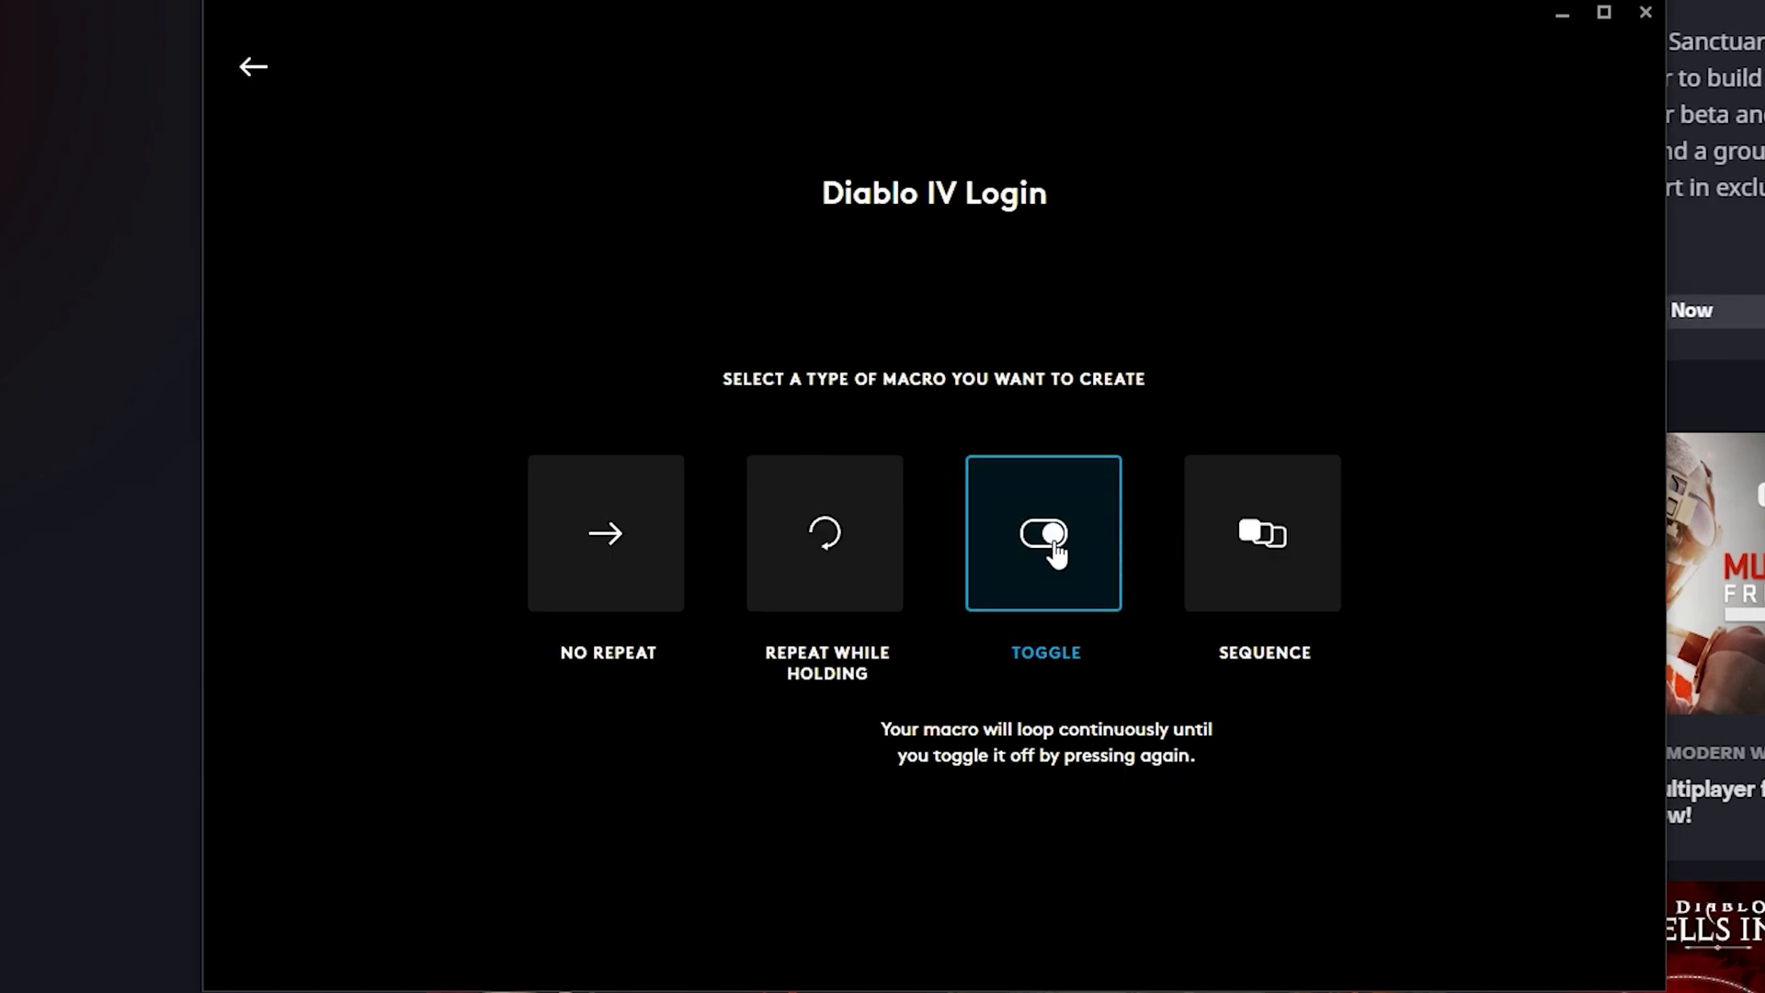
{"action": "left_click", "coordinate": [1043, 533]}
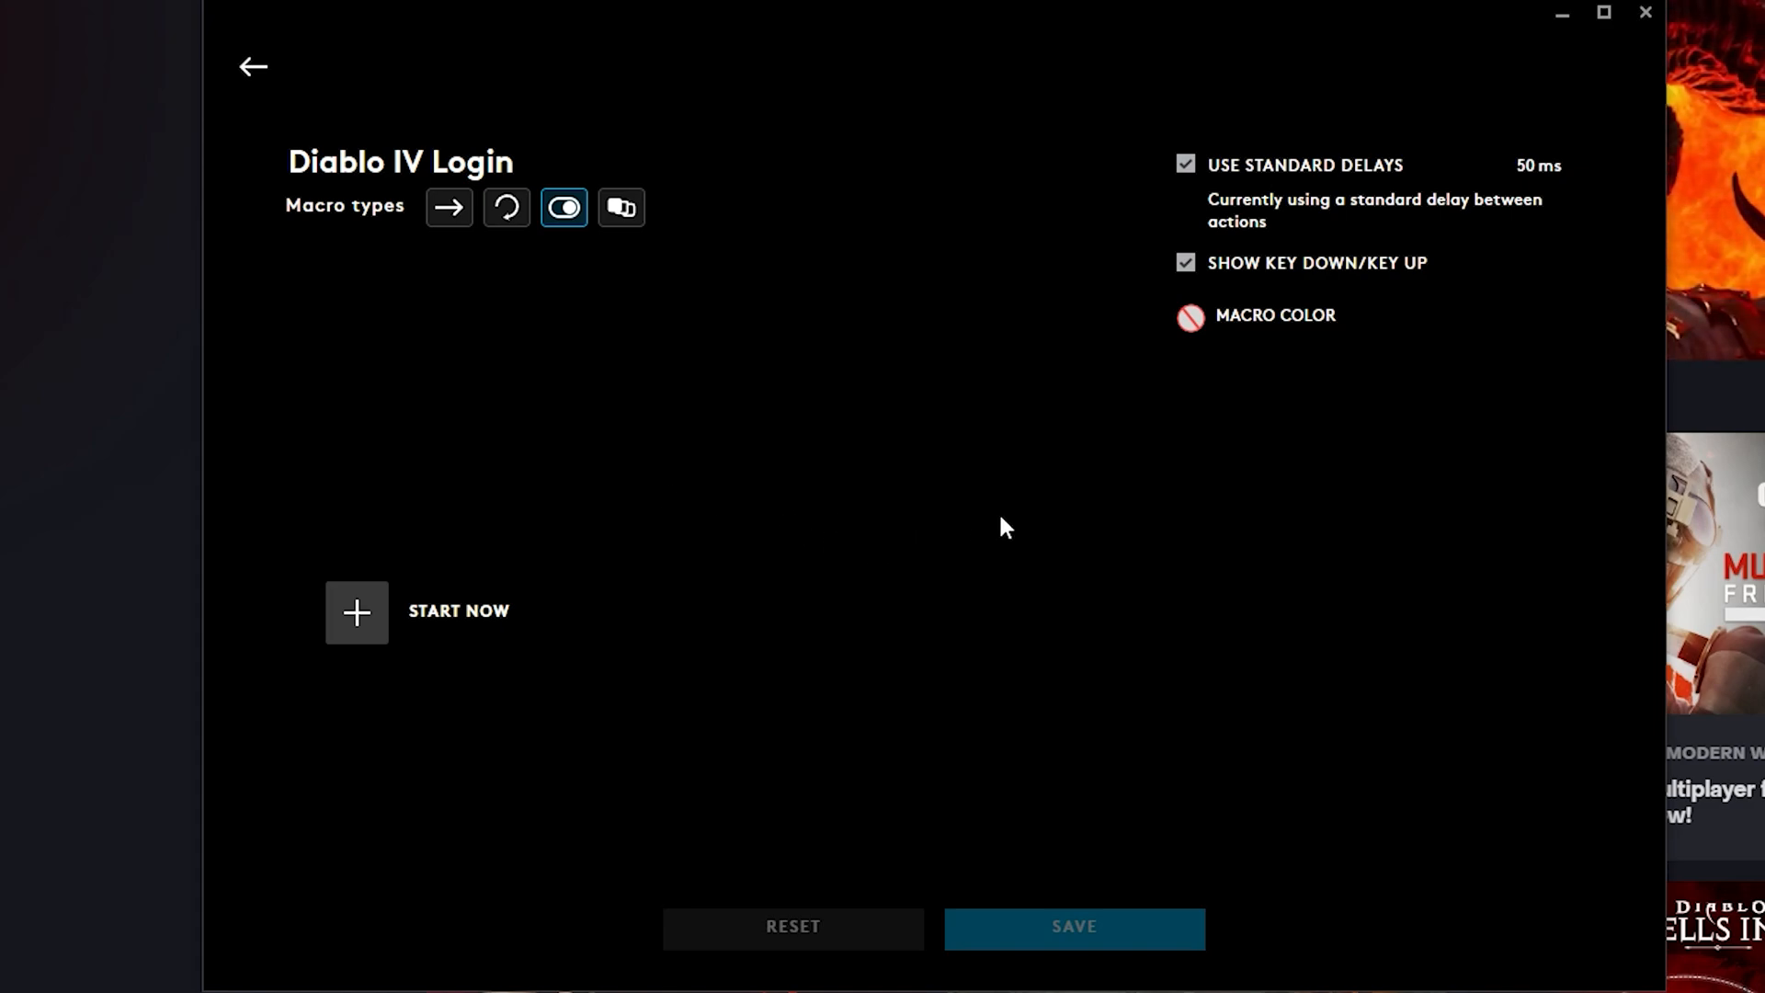
{"action": "mouse_move", "coordinate": [793, 529]}
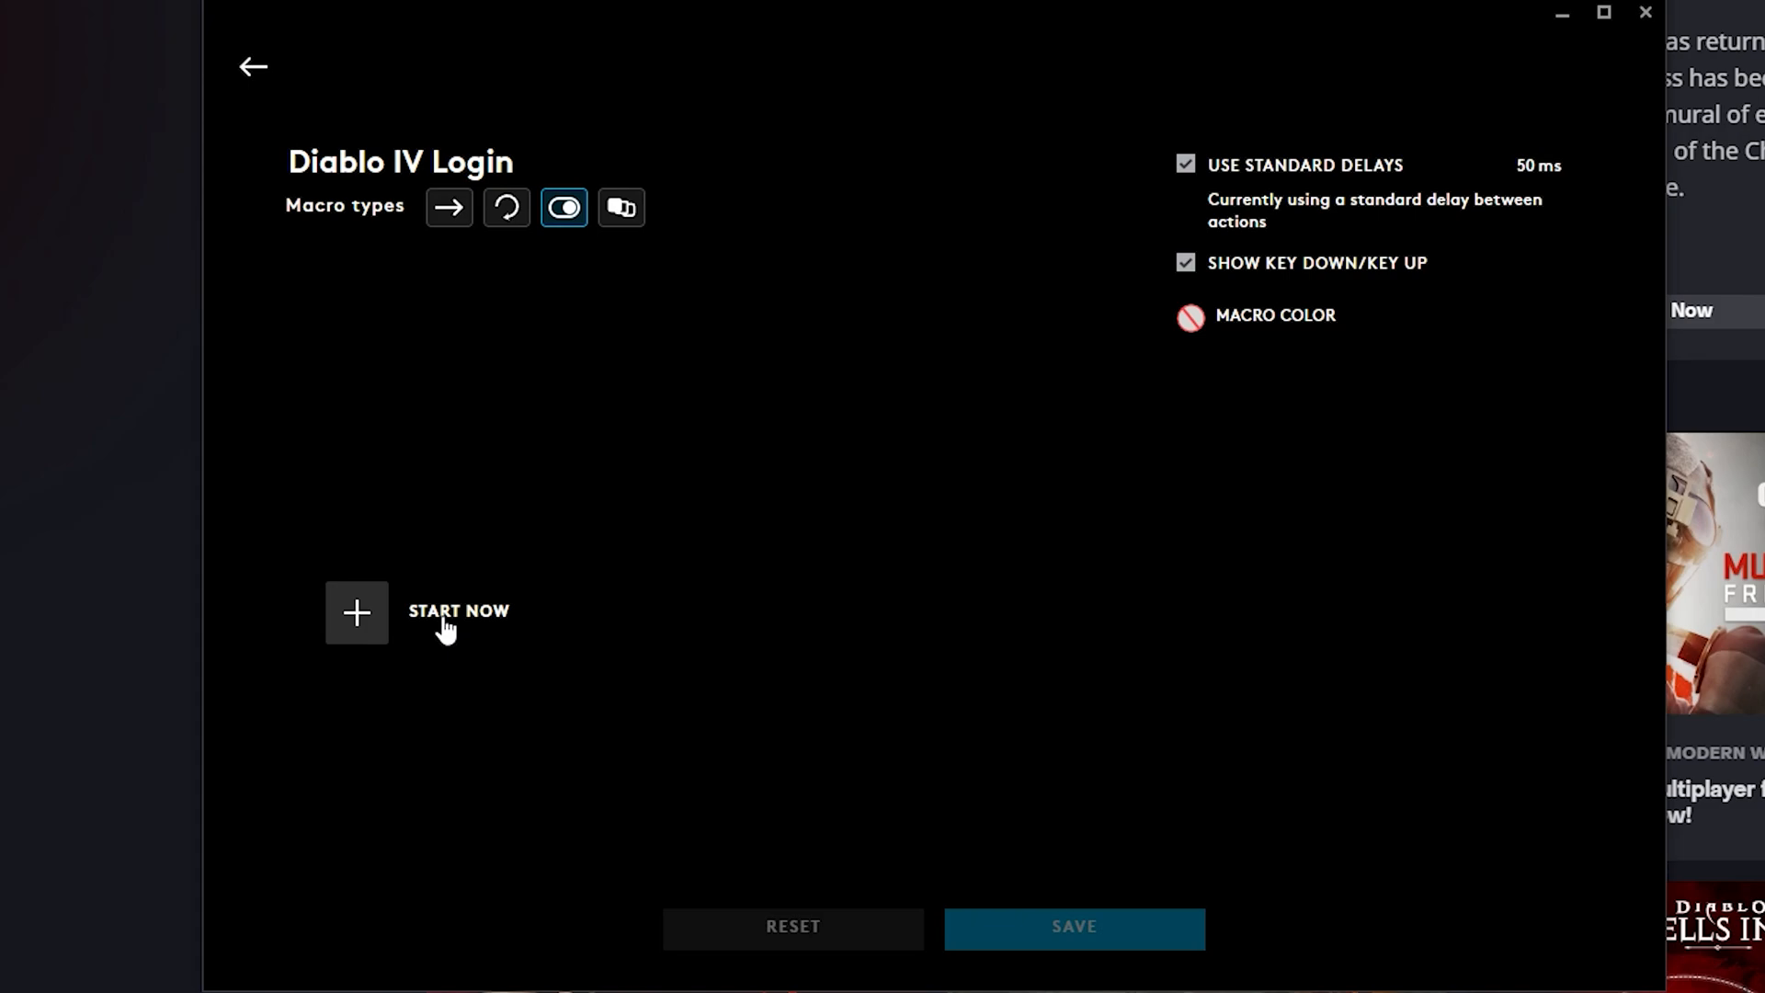
Record Enter keystrokes into the macro and stop the recording
{"action": "left_click", "coordinate": [355, 611]}
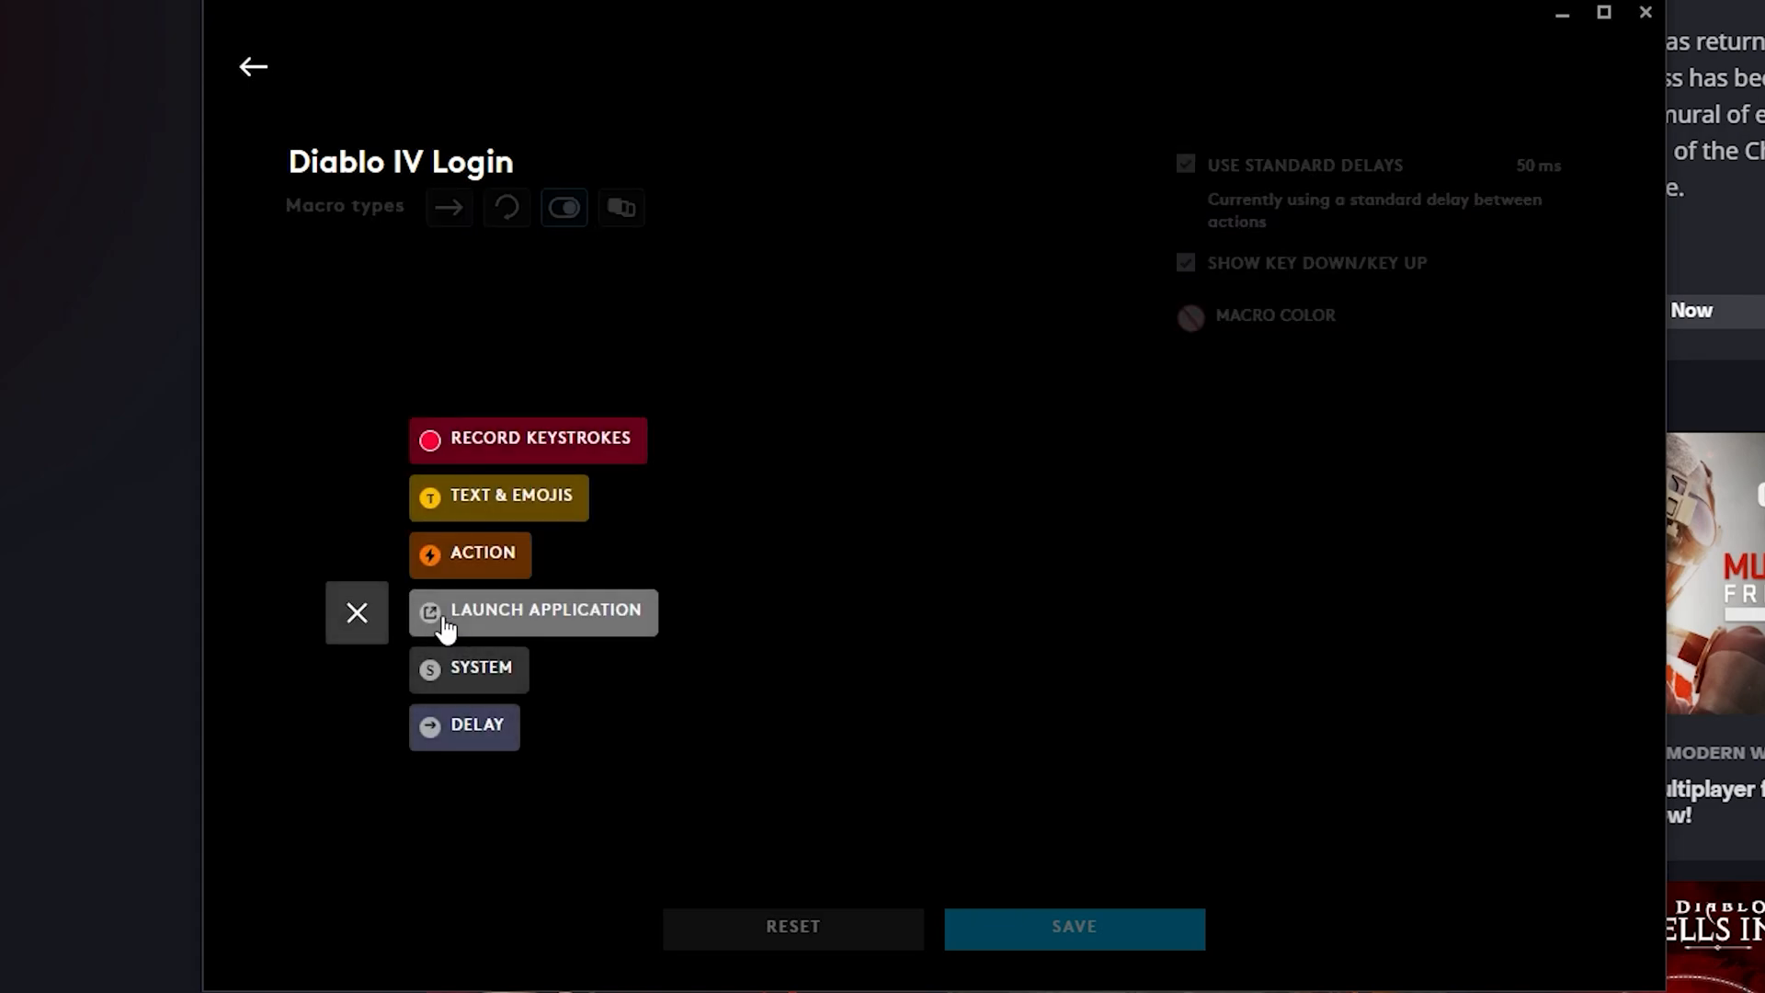
{"action": "left_click", "coordinate": [526, 438]}
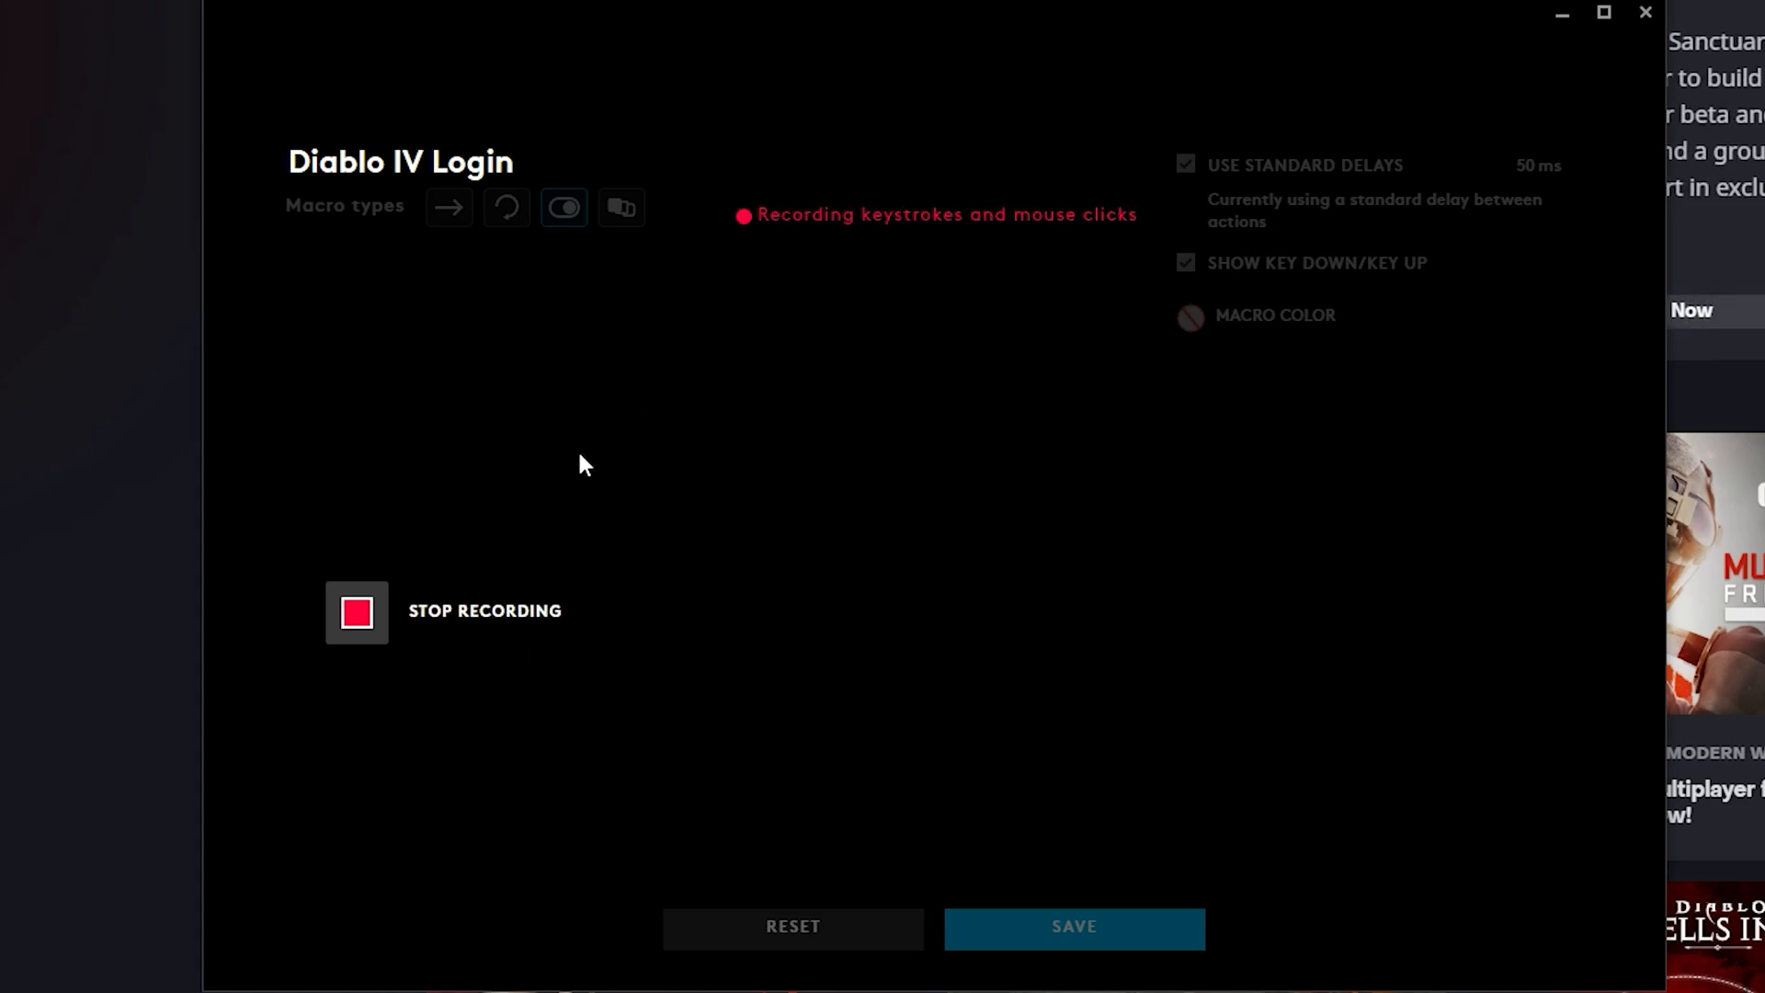
{"action": "key", "text": "Enter"}
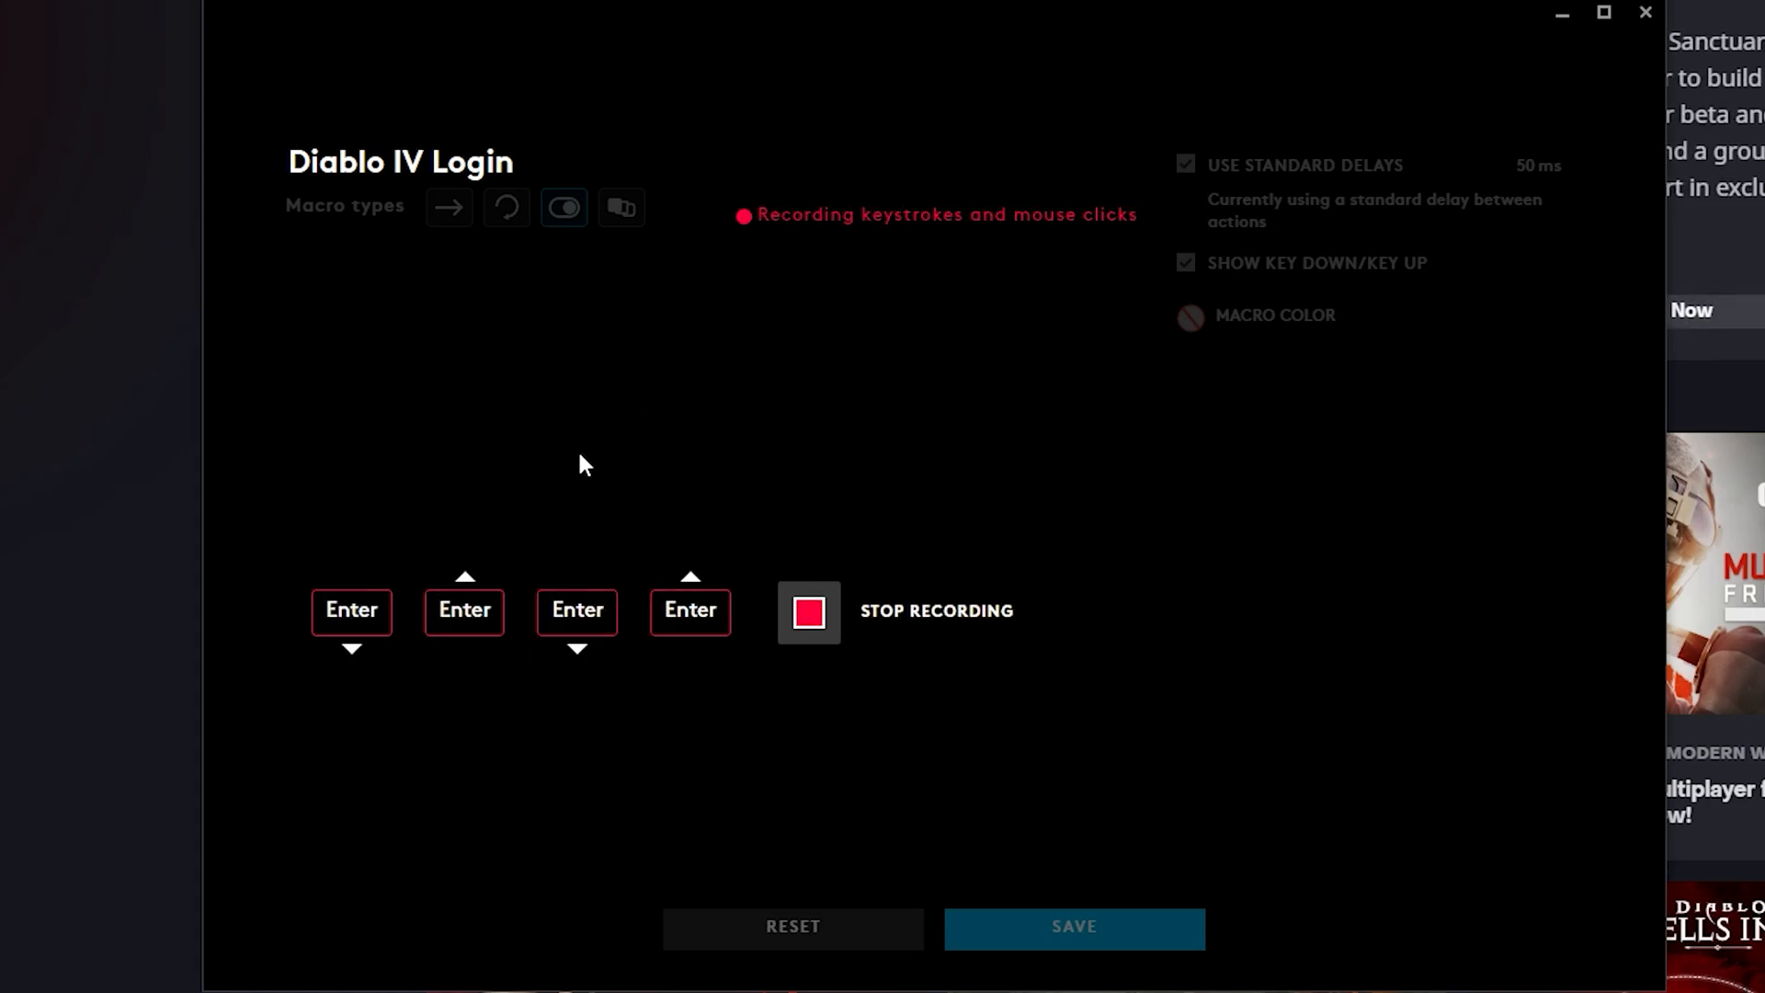
{"action": "left_click", "coordinate": [807, 612]}
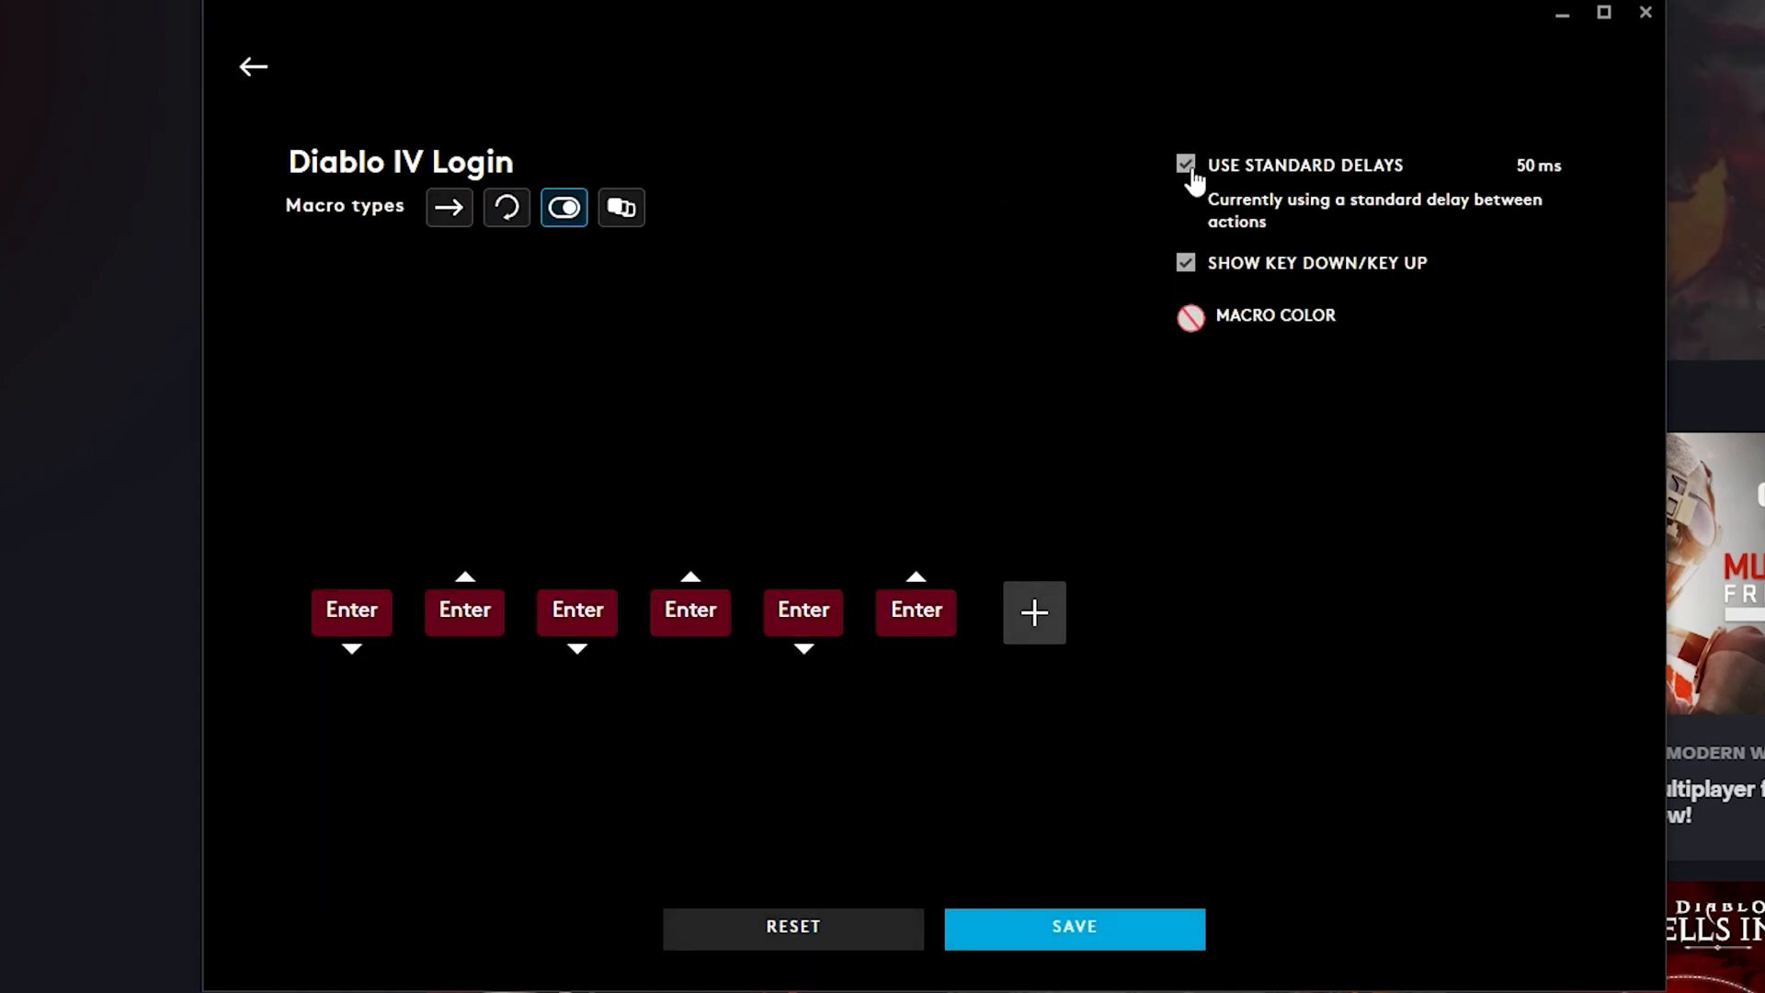
Disable standard delays and set the two pauses to 4000 and 10000 ms
{"action": "left_click", "coordinate": [1183, 166]}
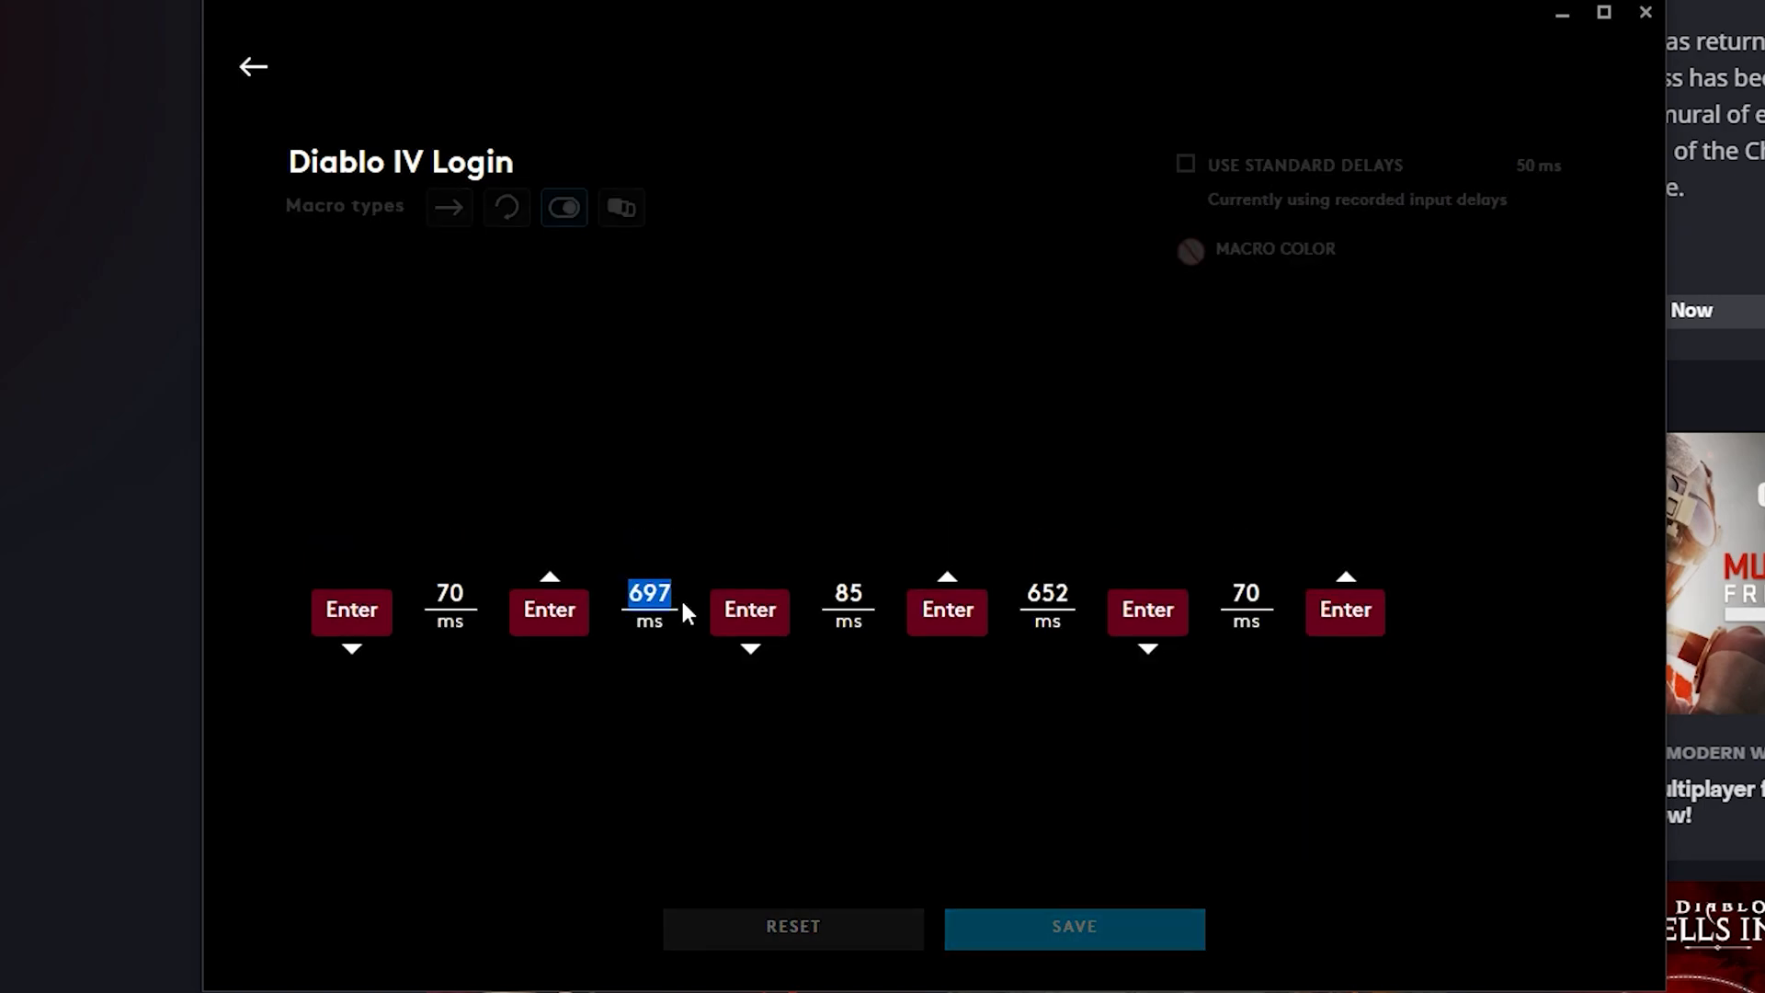
{"action": "type", "text": "4000"}
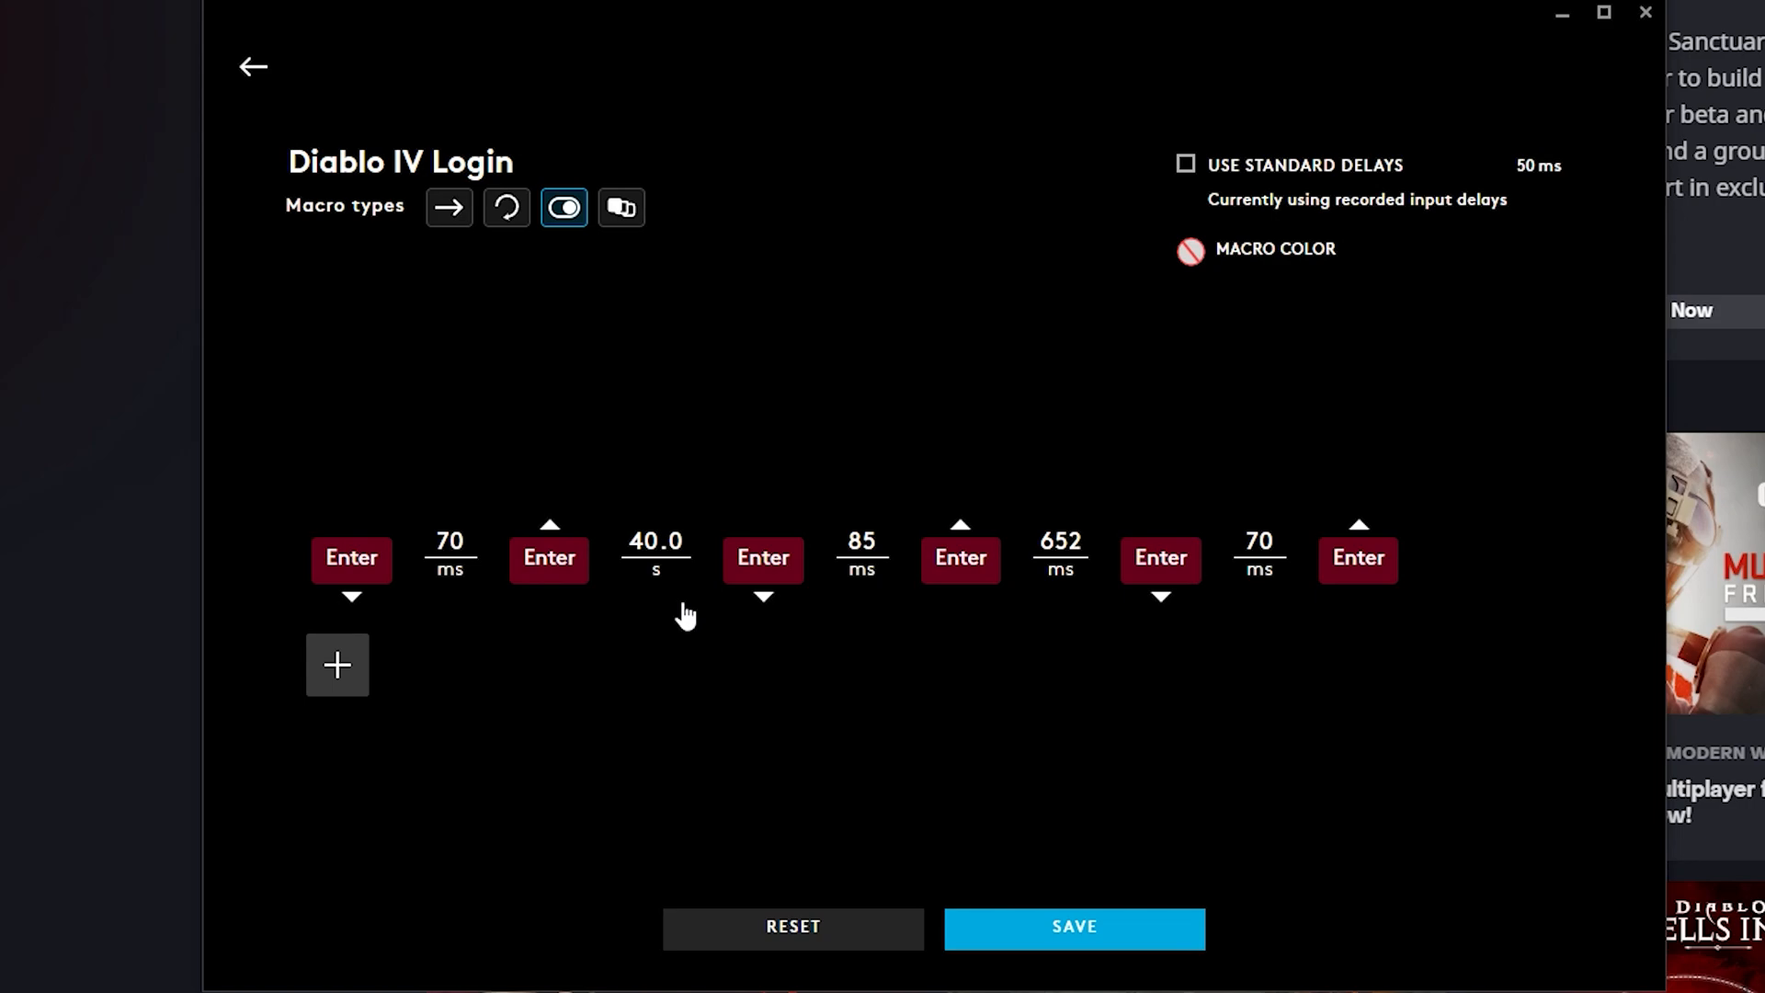
{"action": "mouse_move", "coordinate": [664, 568]}
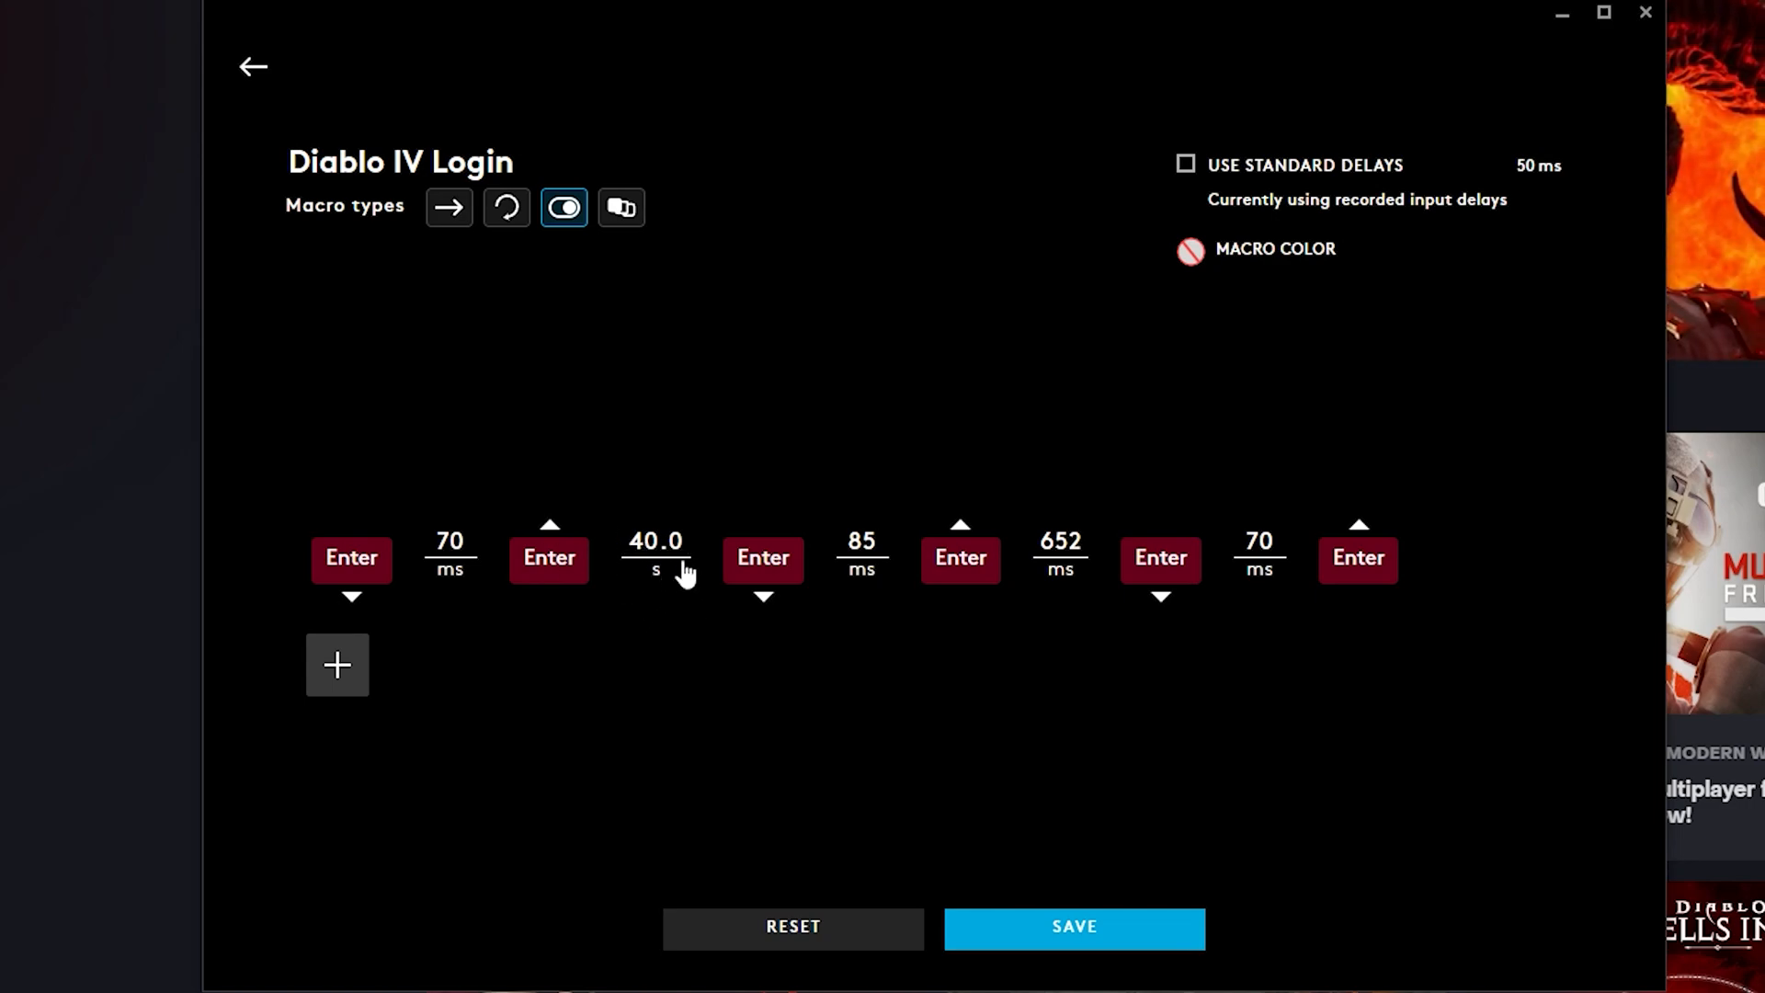
{"action": "mouse_move", "coordinate": [1062, 552]}
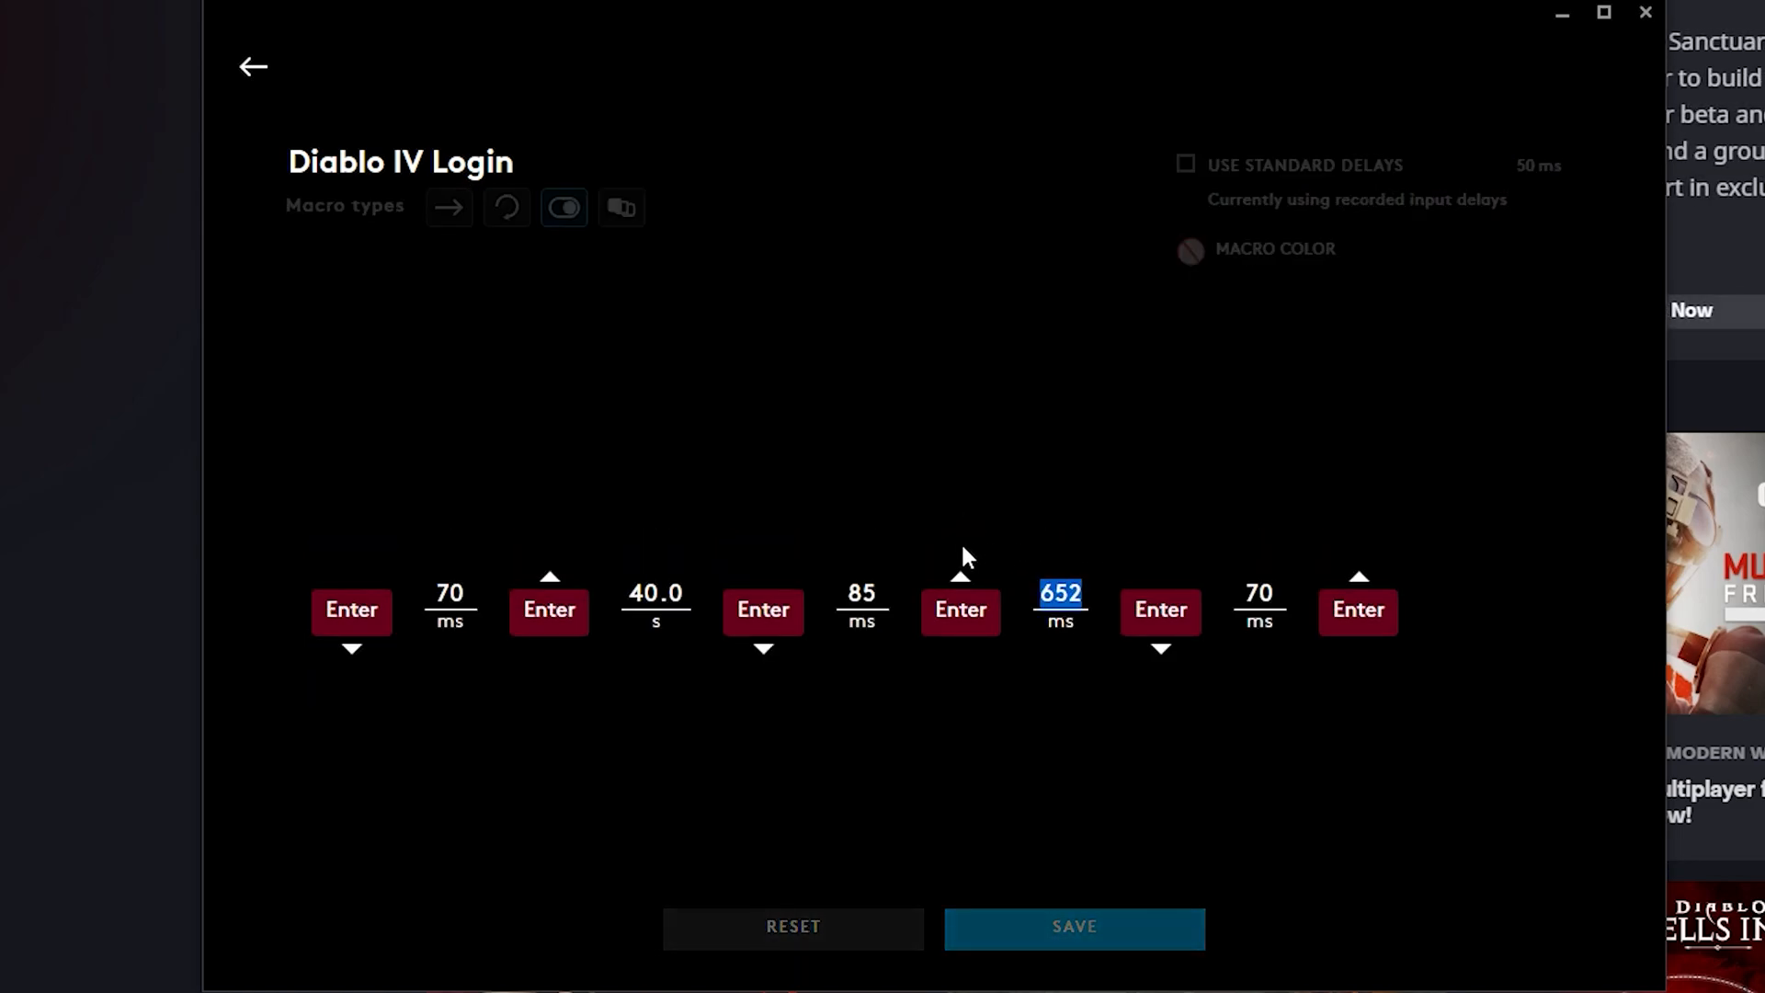
{"action": "type", "text": "10000"}
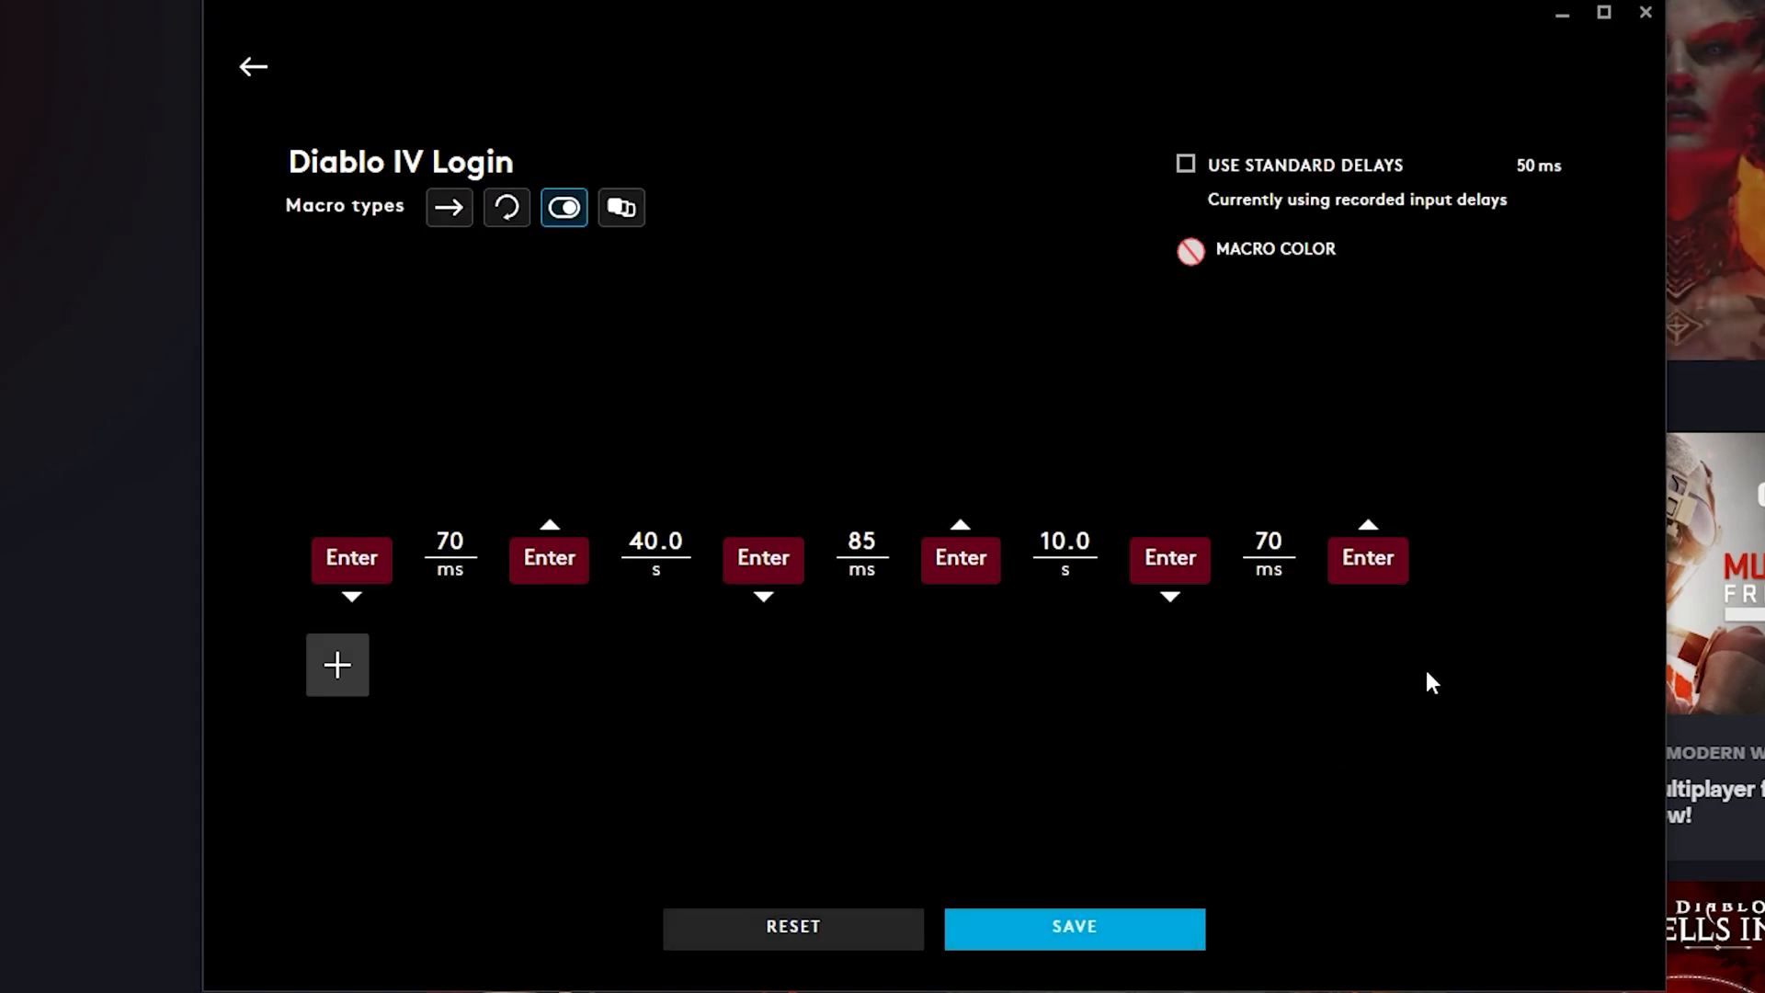
{"action": "mouse_move", "coordinate": [1414, 697]}
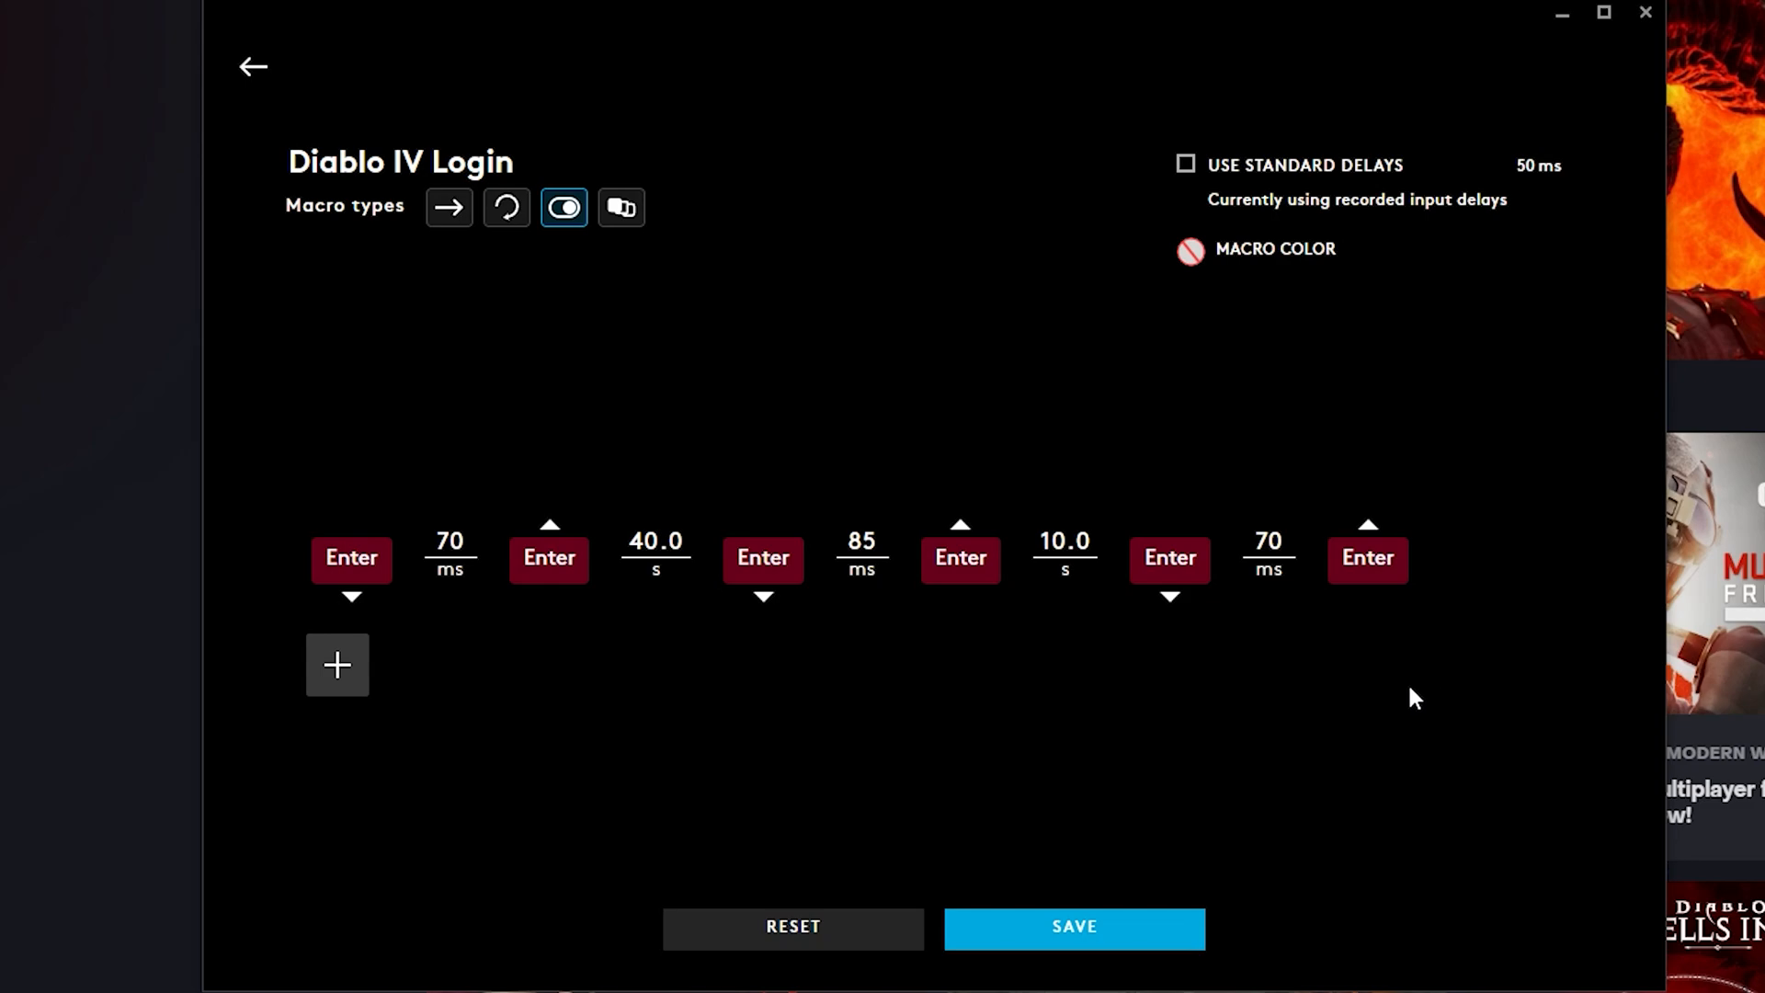
{"action": "mouse_move", "coordinate": [1283, 727]}
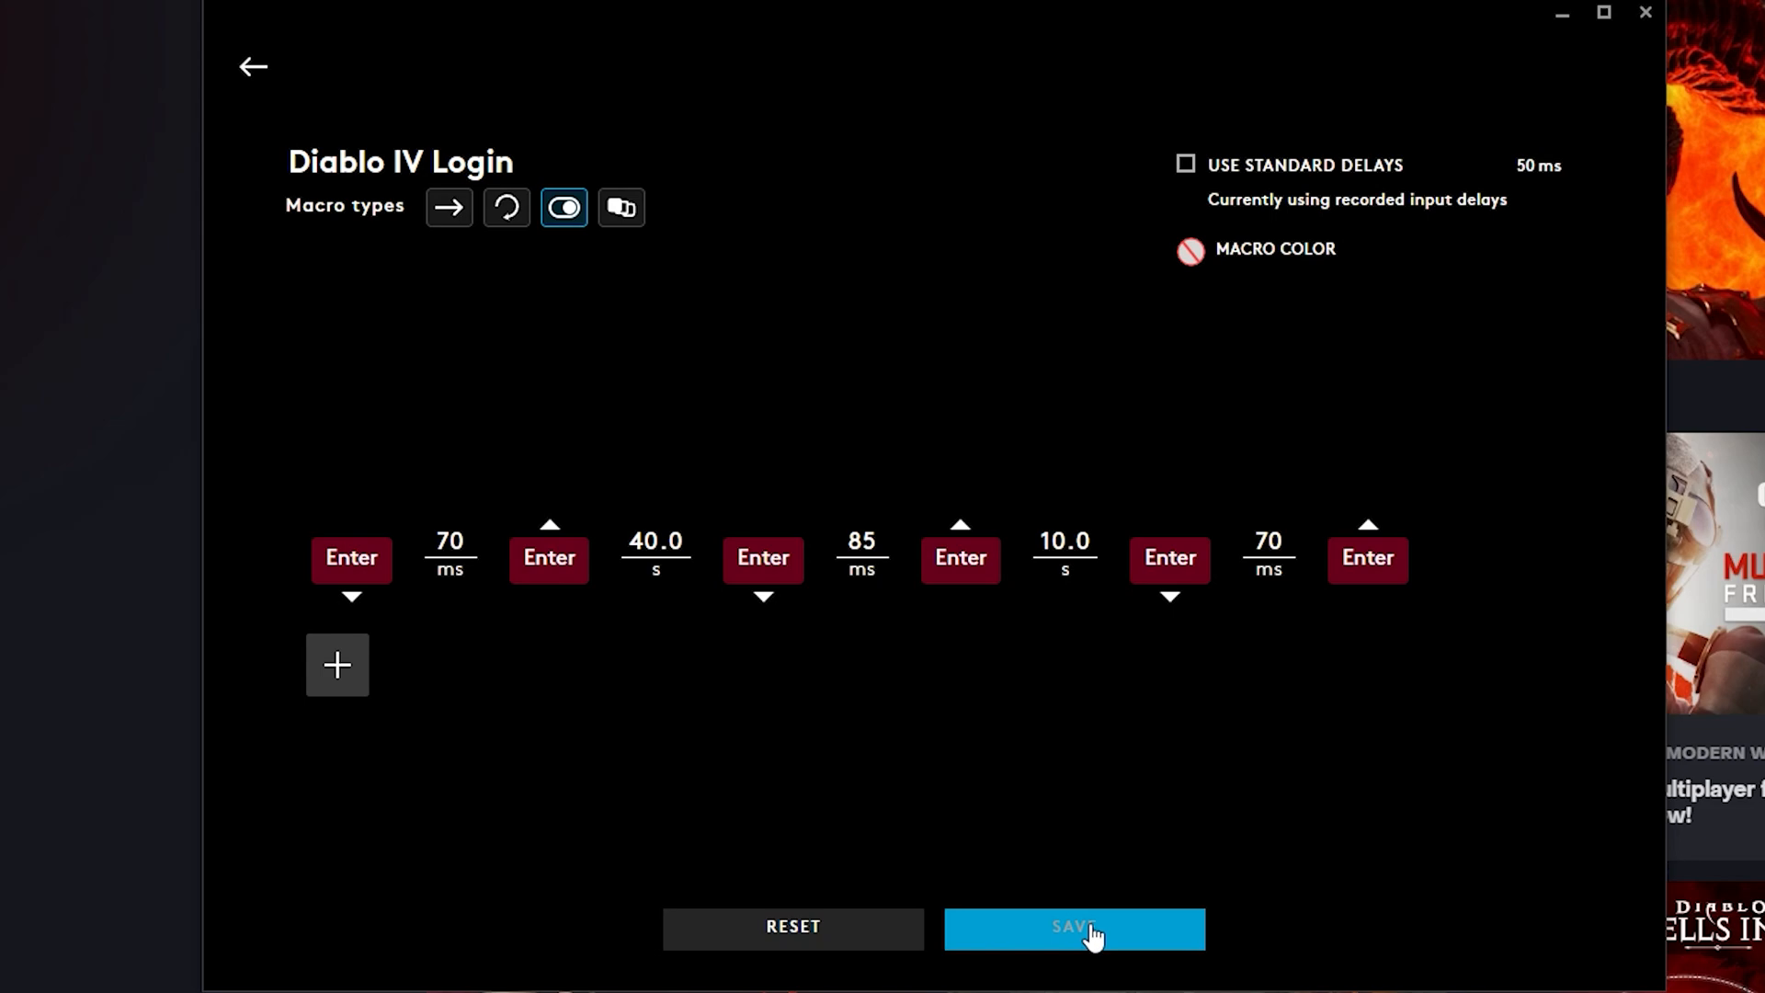
Save the Diablo IV Login macro, assigned to mouse button G5
{"action": "left_click", "coordinate": [1072, 926]}
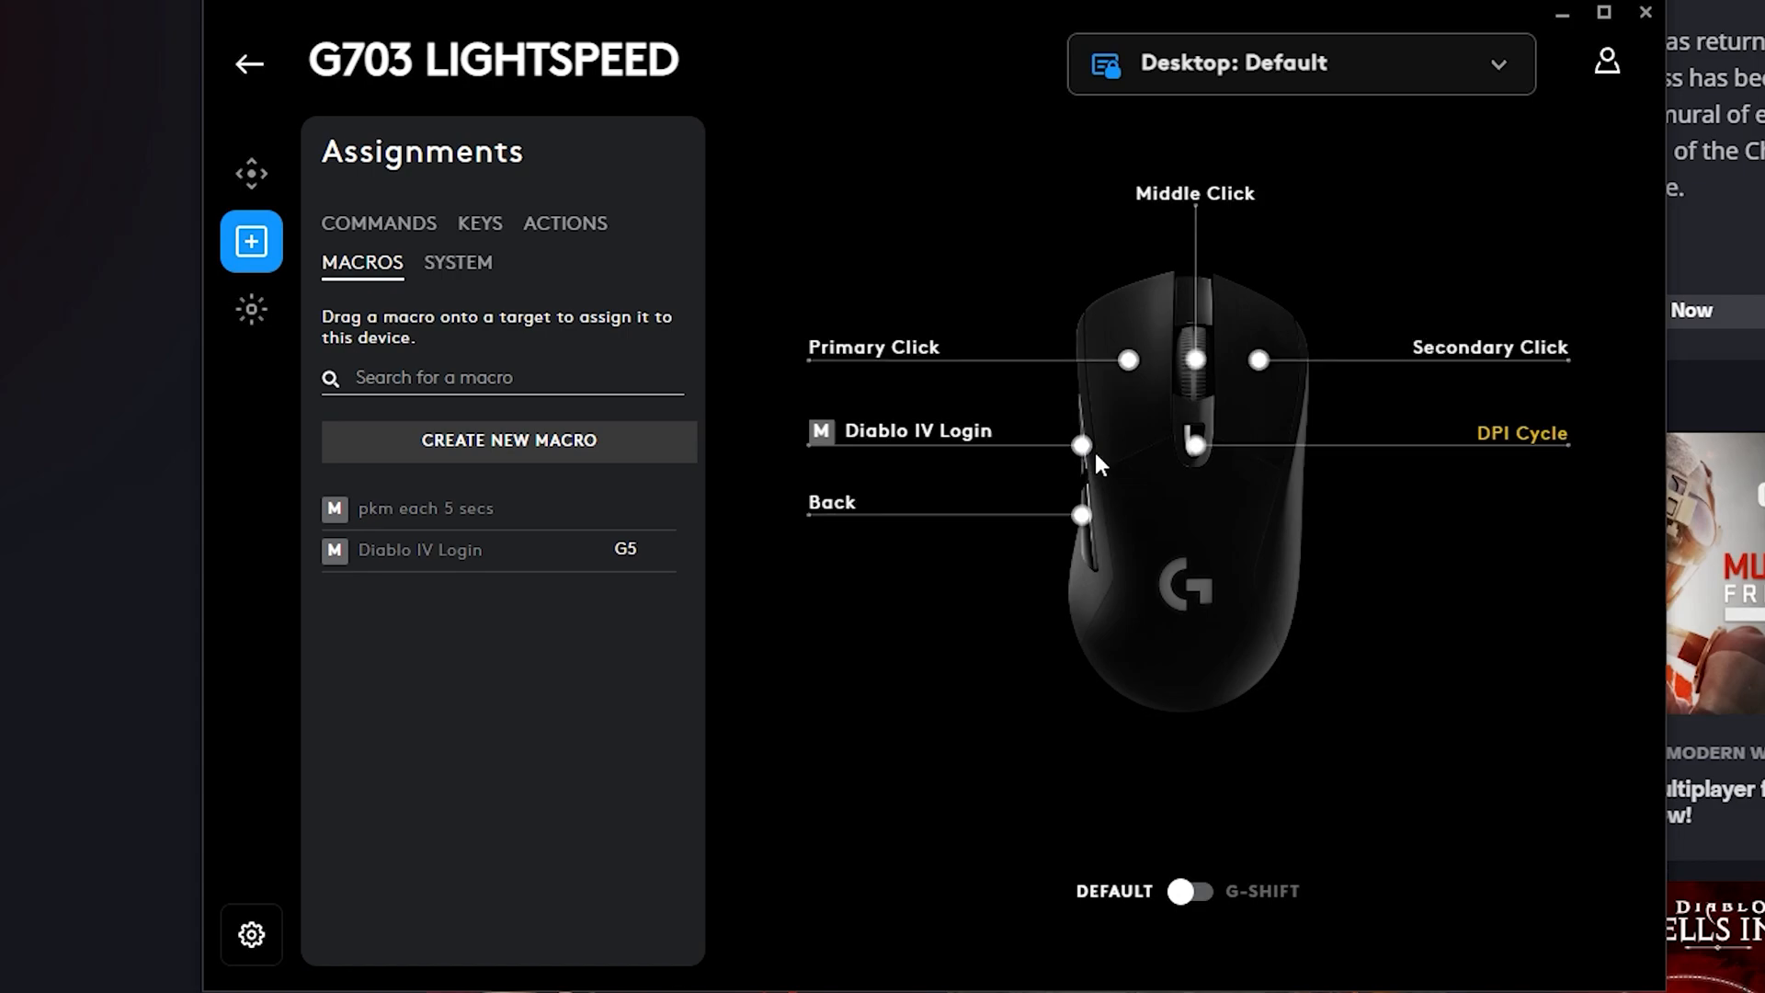
{"action": "mouse_move", "coordinate": [872, 761]}
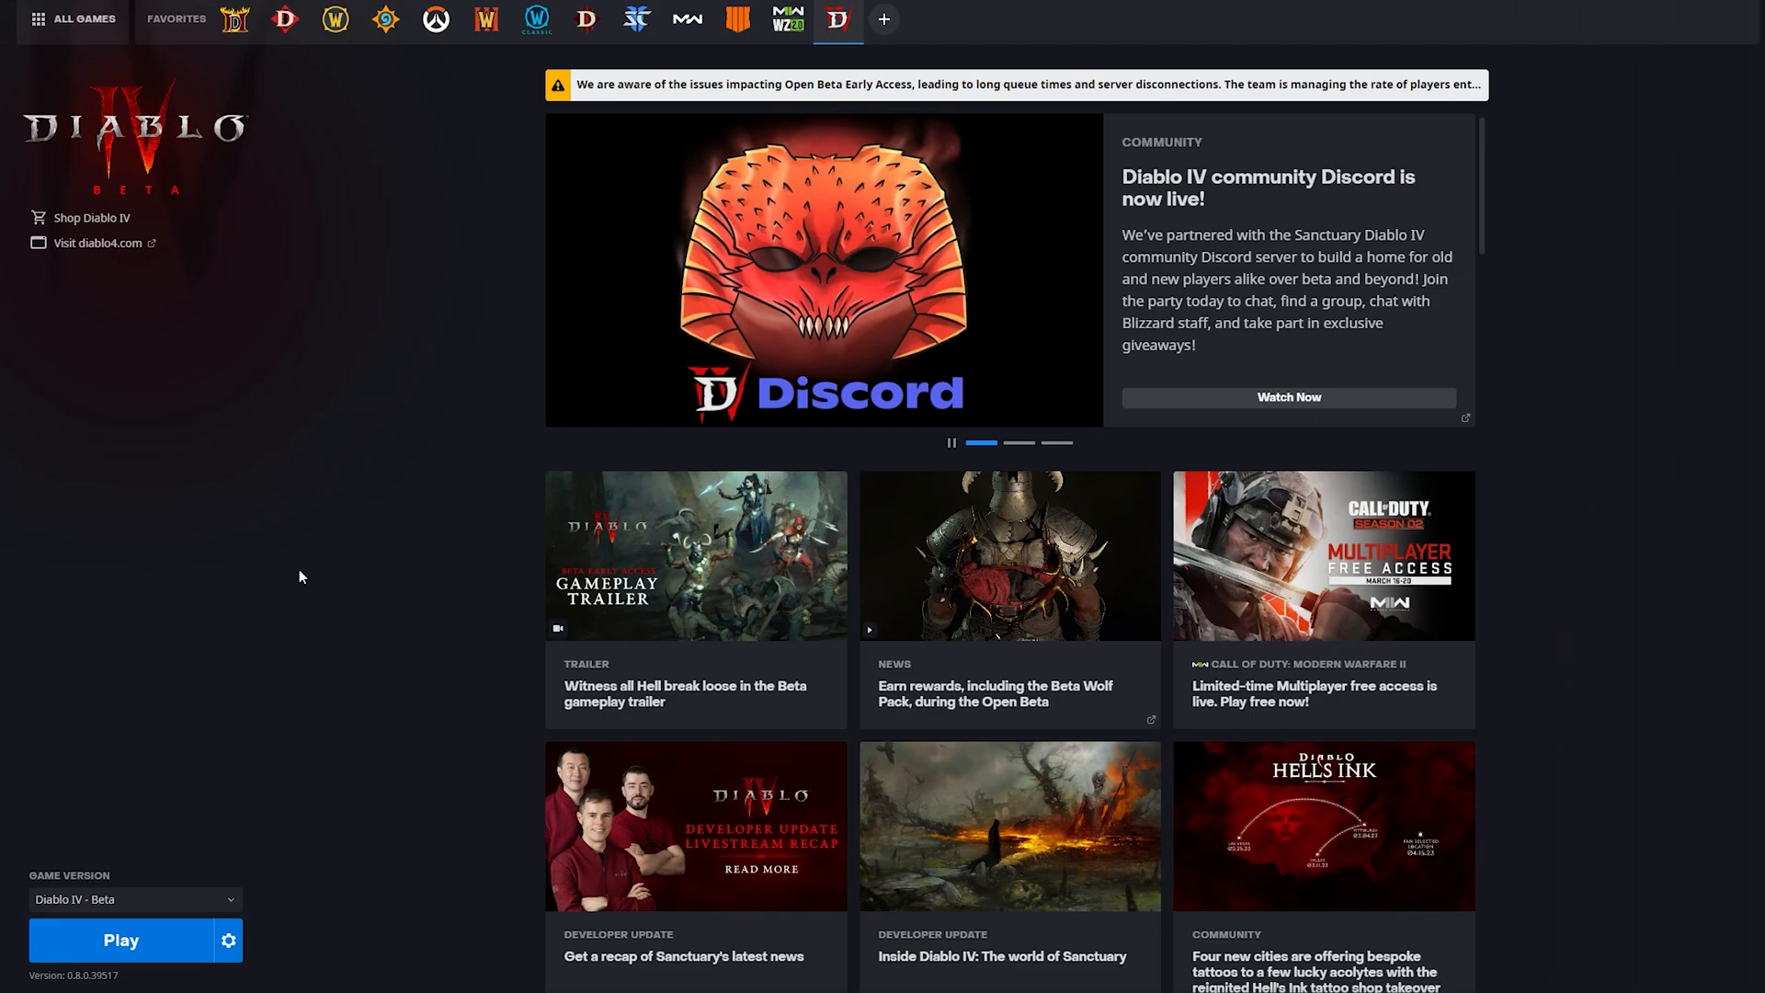
{"action": "mouse_move", "coordinate": [276, 676]}
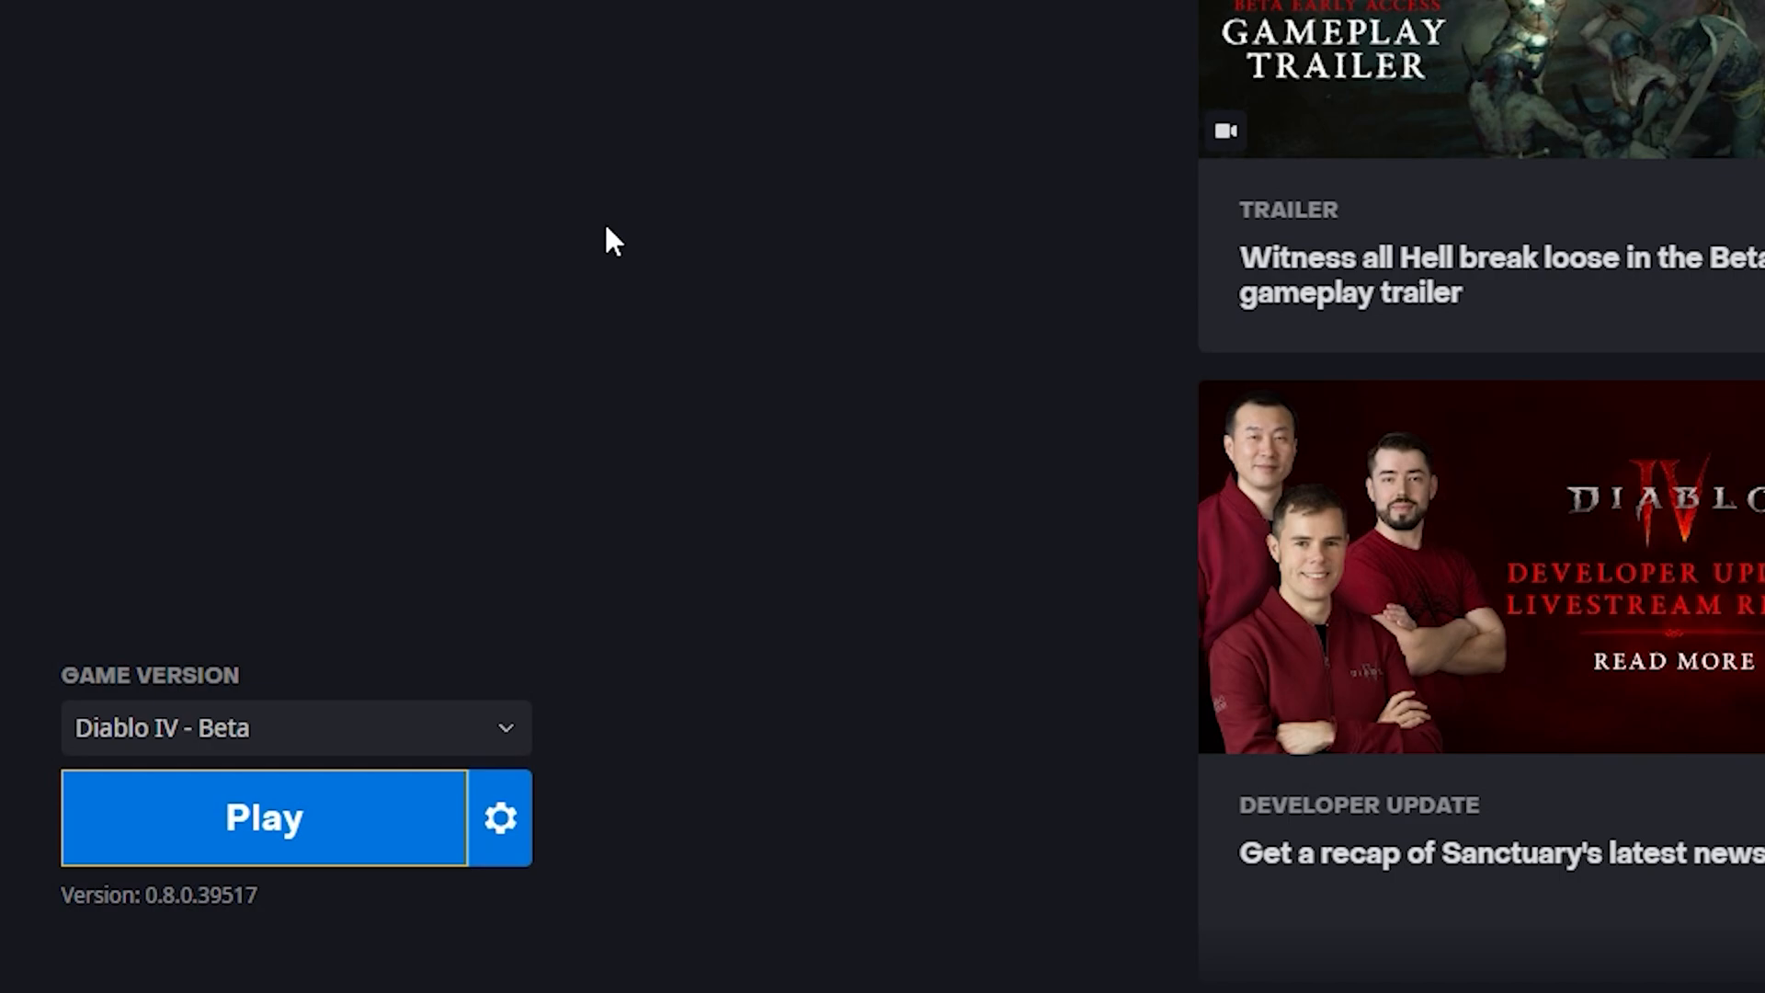
{"action": "mouse_move", "coordinate": [670, 281]}
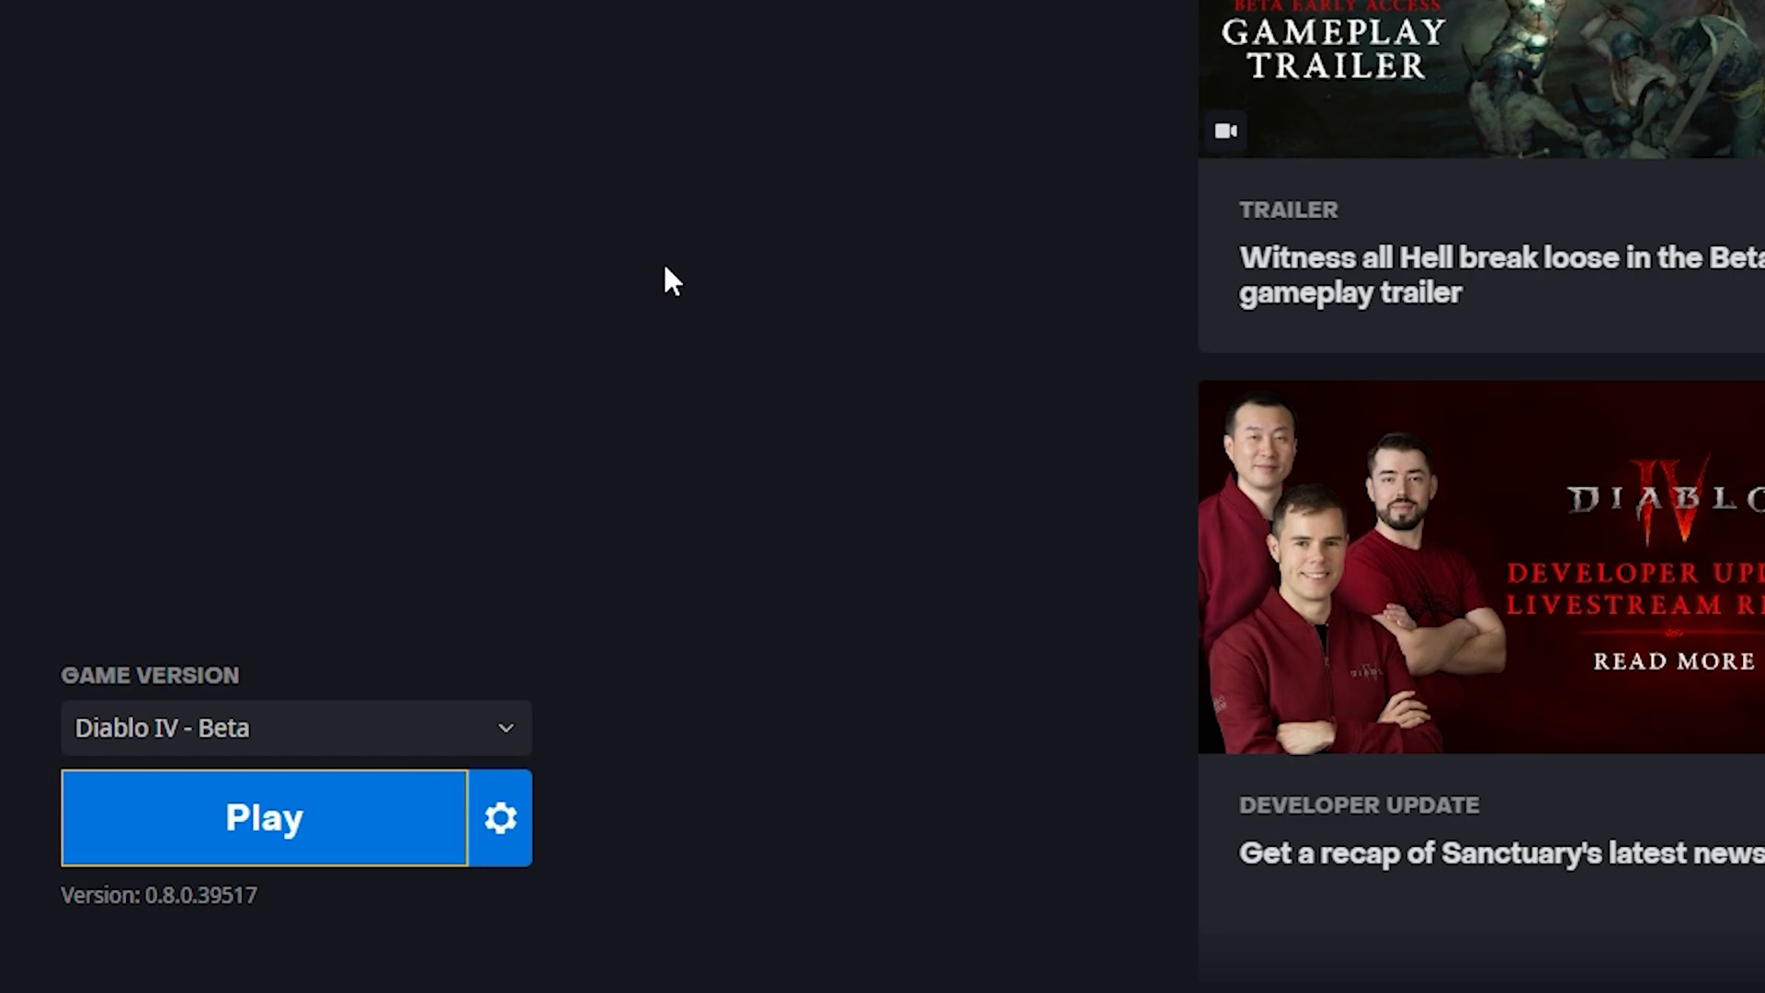
Launch the Diablo IV beta from its Battle.net page
{"action": "left_click", "coordinate": [264, 817]}
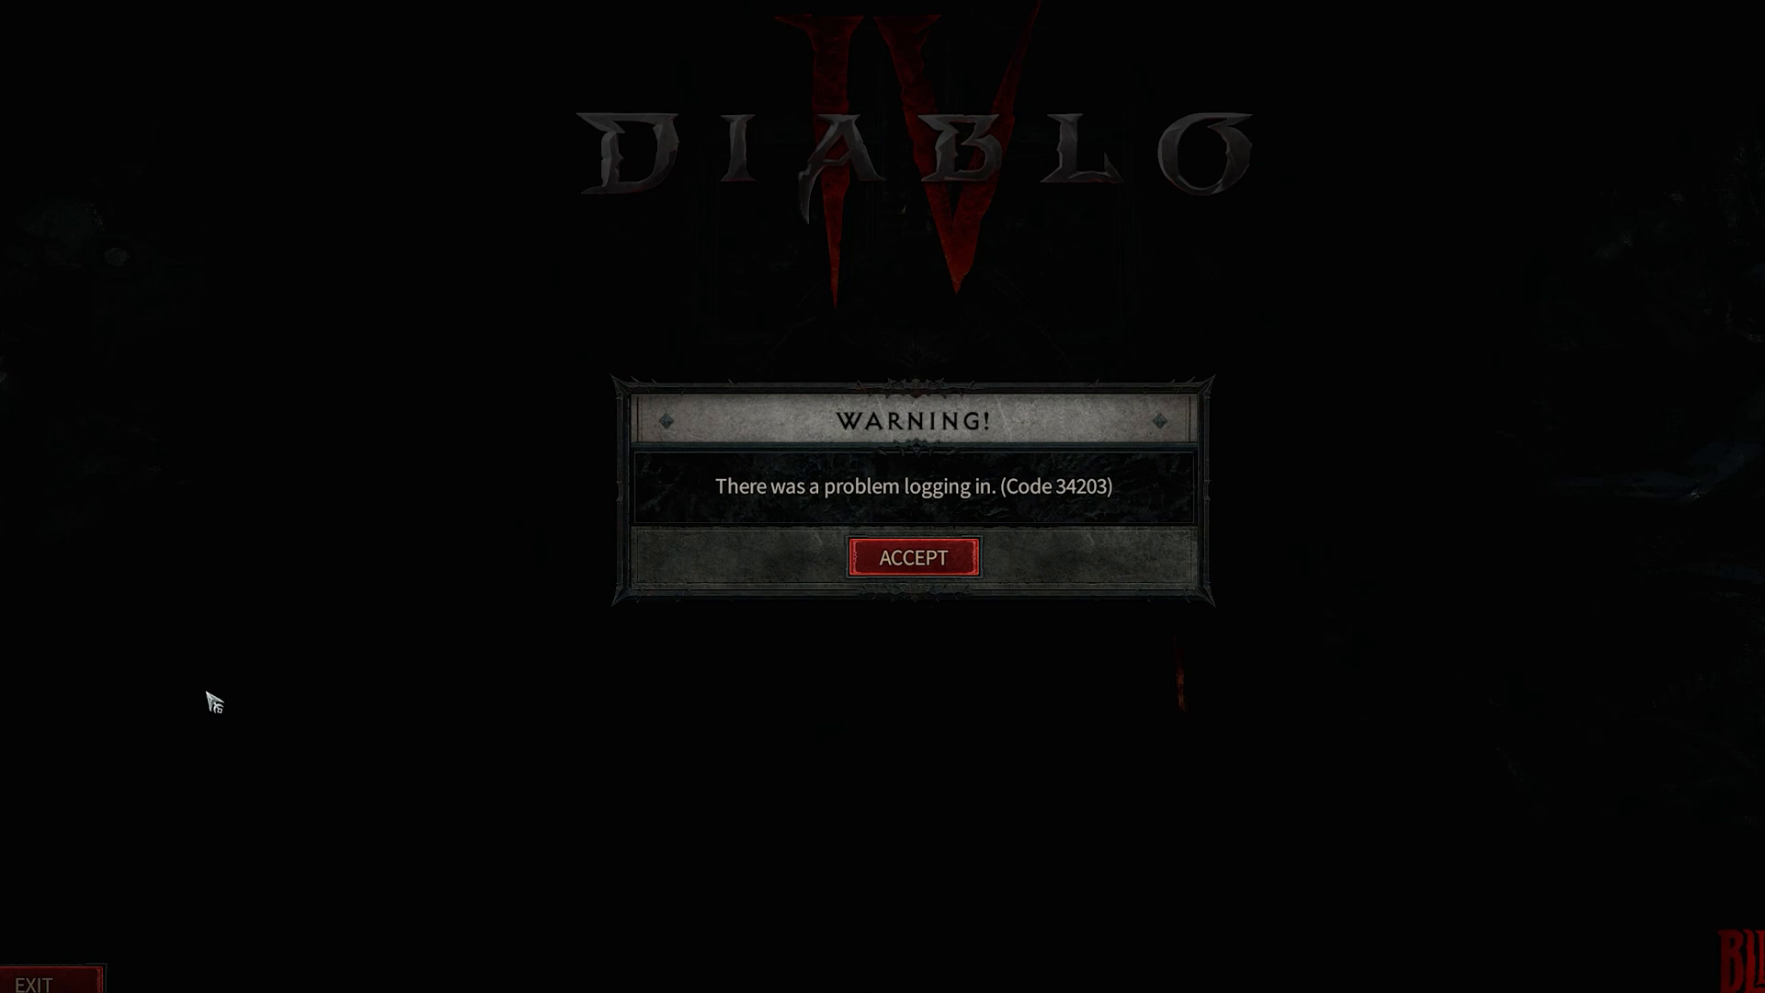
Accept the login warning and relaunch the Diablo IV beta from Battle.net
{"action": "left_click", "coordinate": [912, 557]}
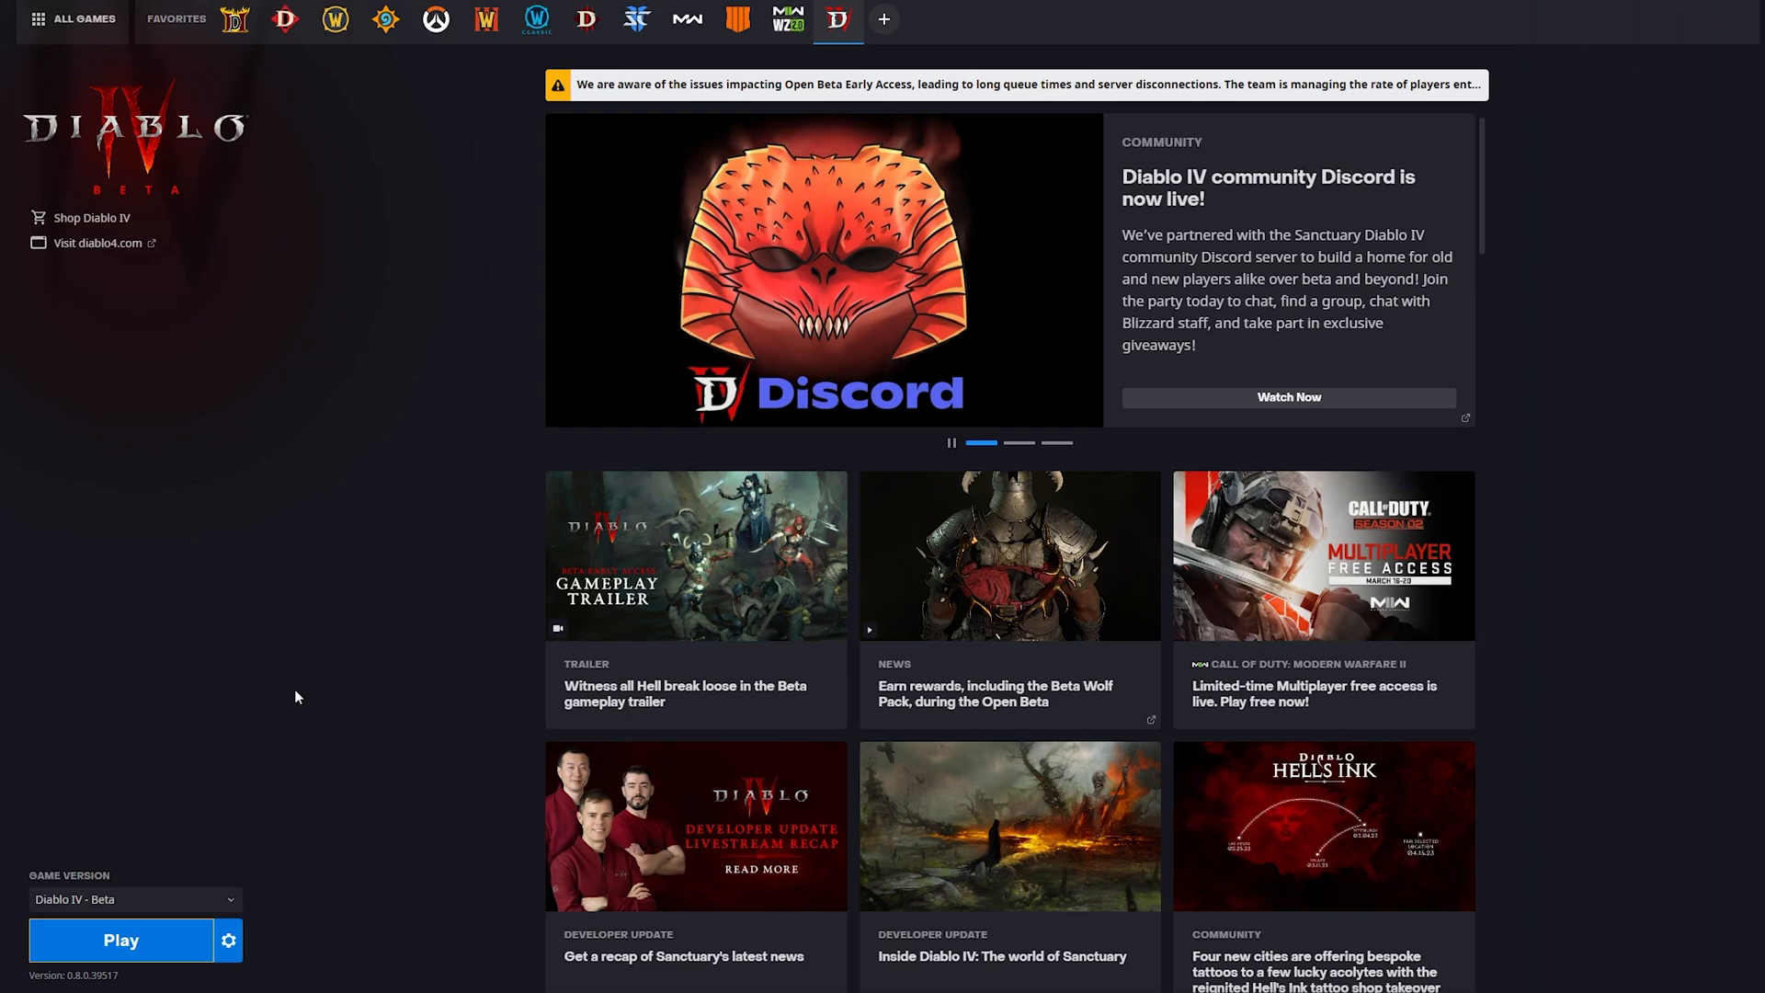
{"action": "left_click", "coordinate": [120, 940]}
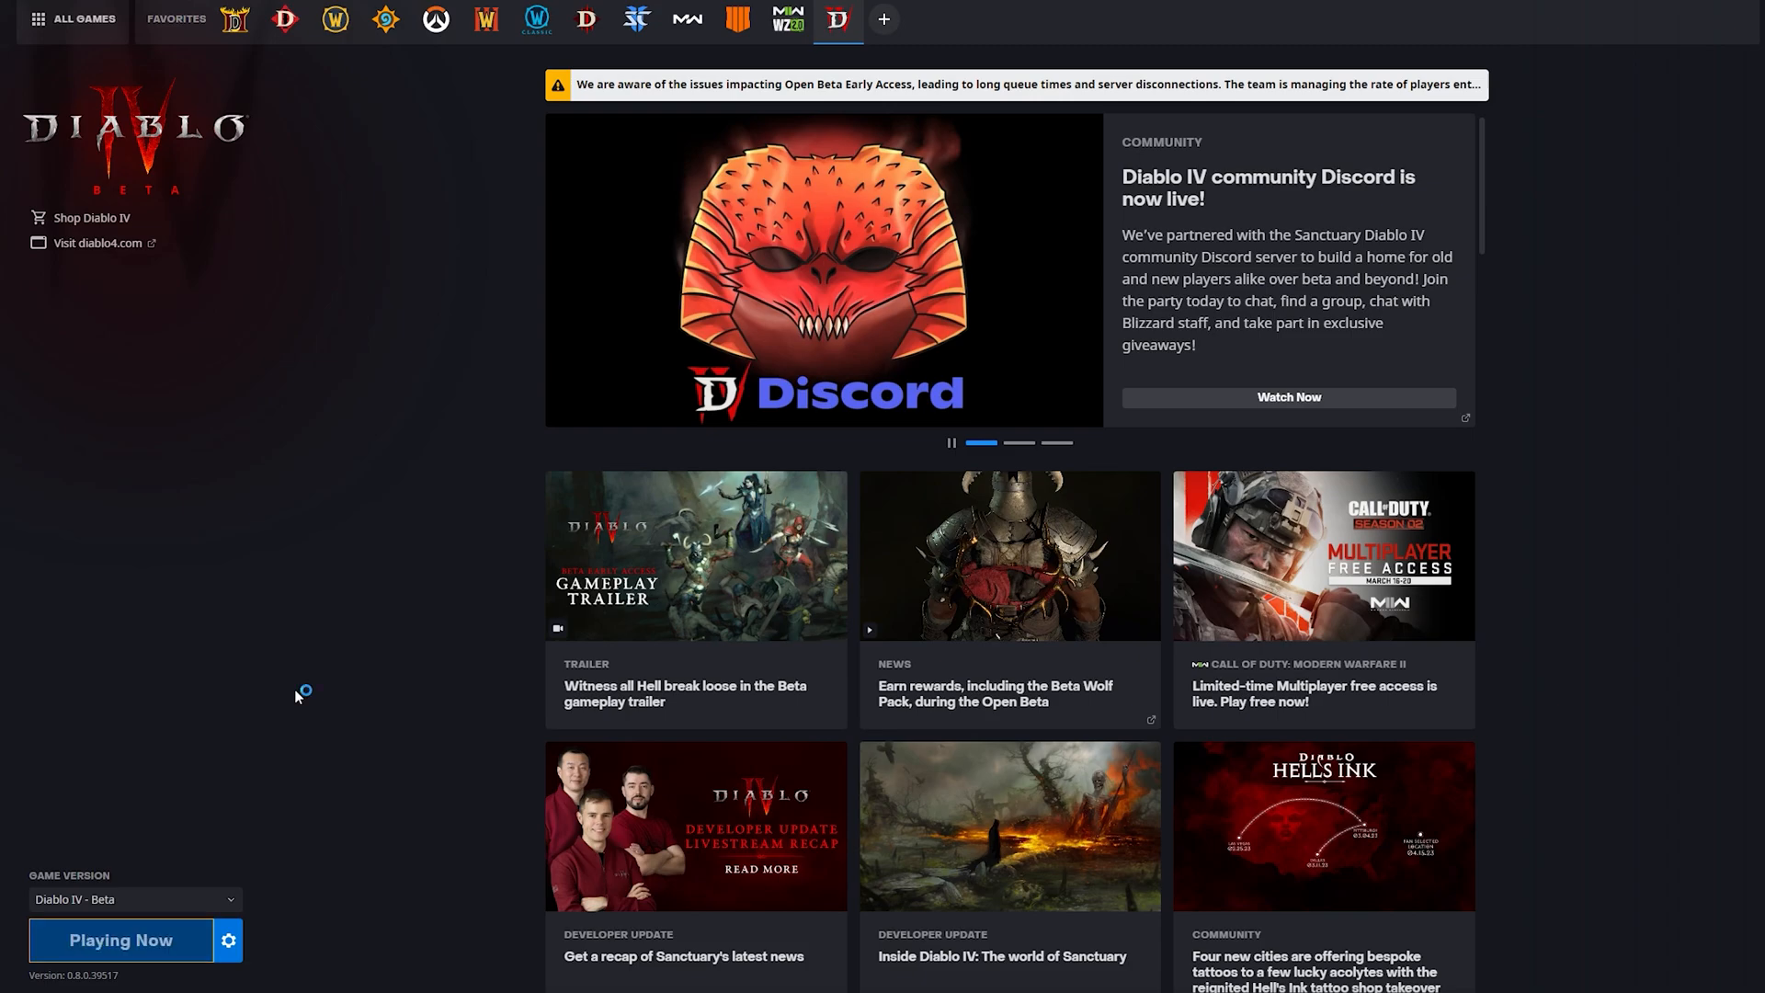